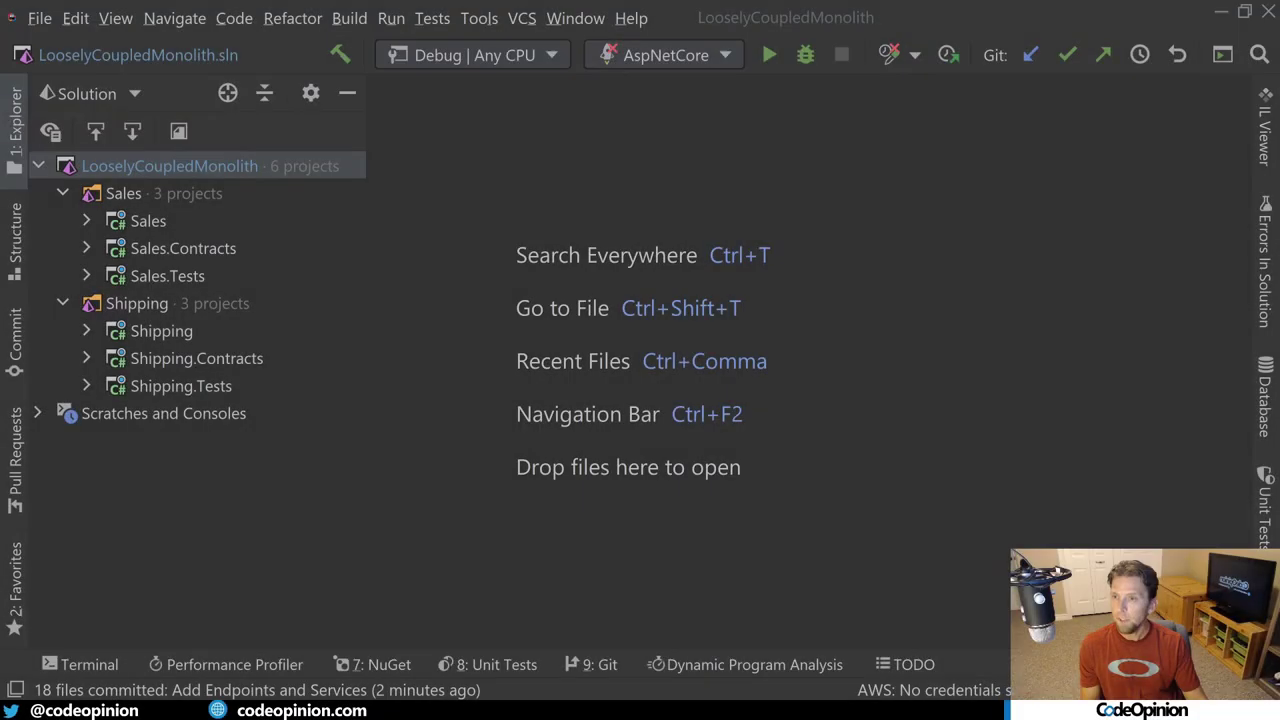
mouse_move(973, 392)
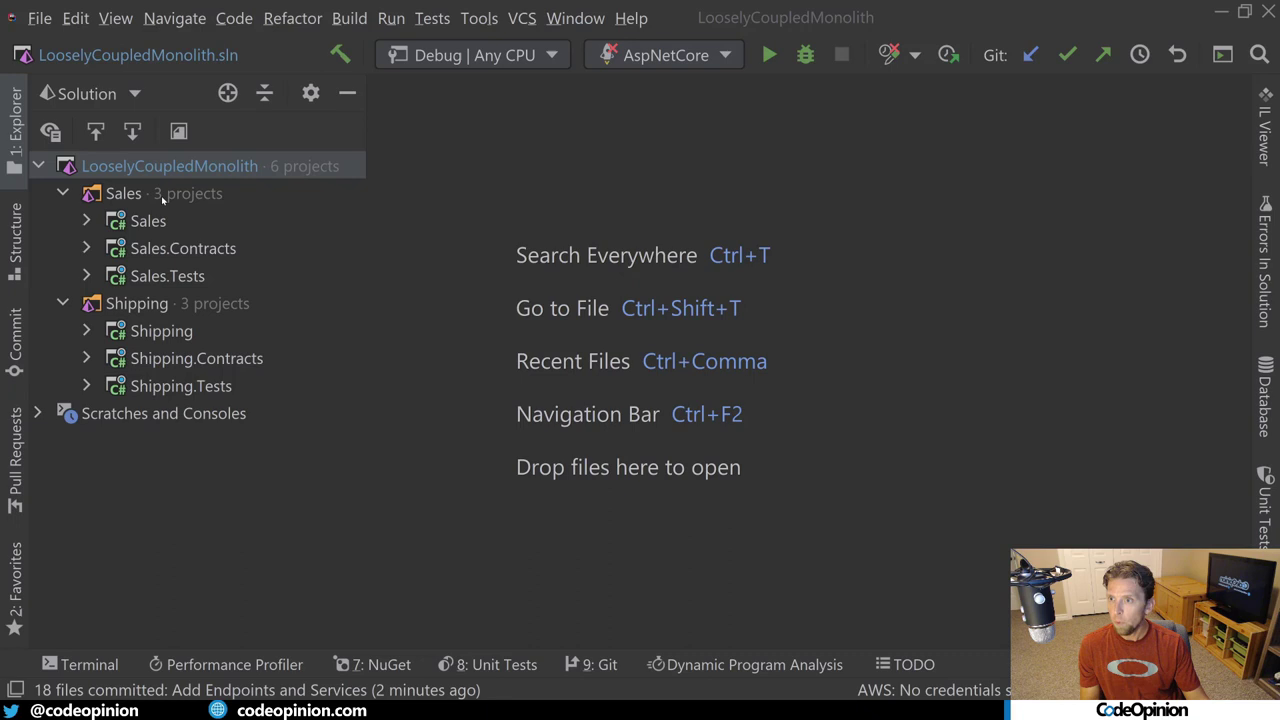
Browse the Shipping and Sales folders and Sales.Contracts, then open Sales.csproj
click(137, 303)
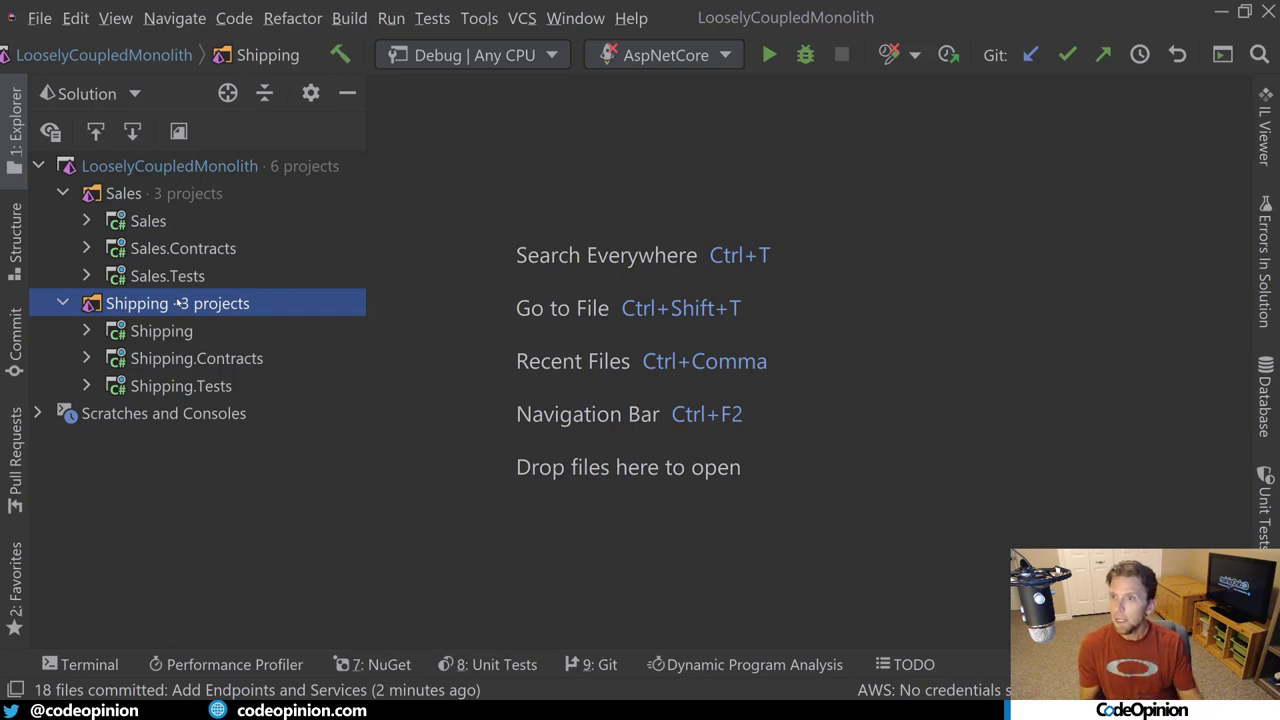
click(123, 193)
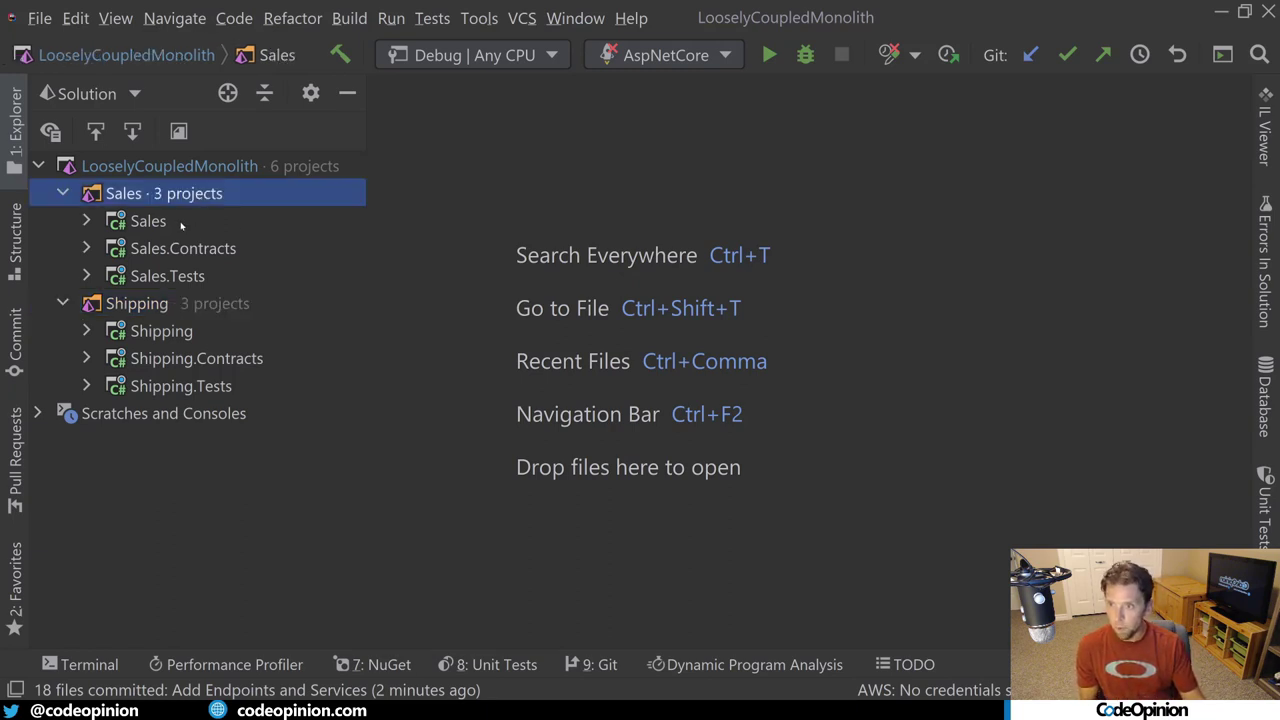
click(148, 220)
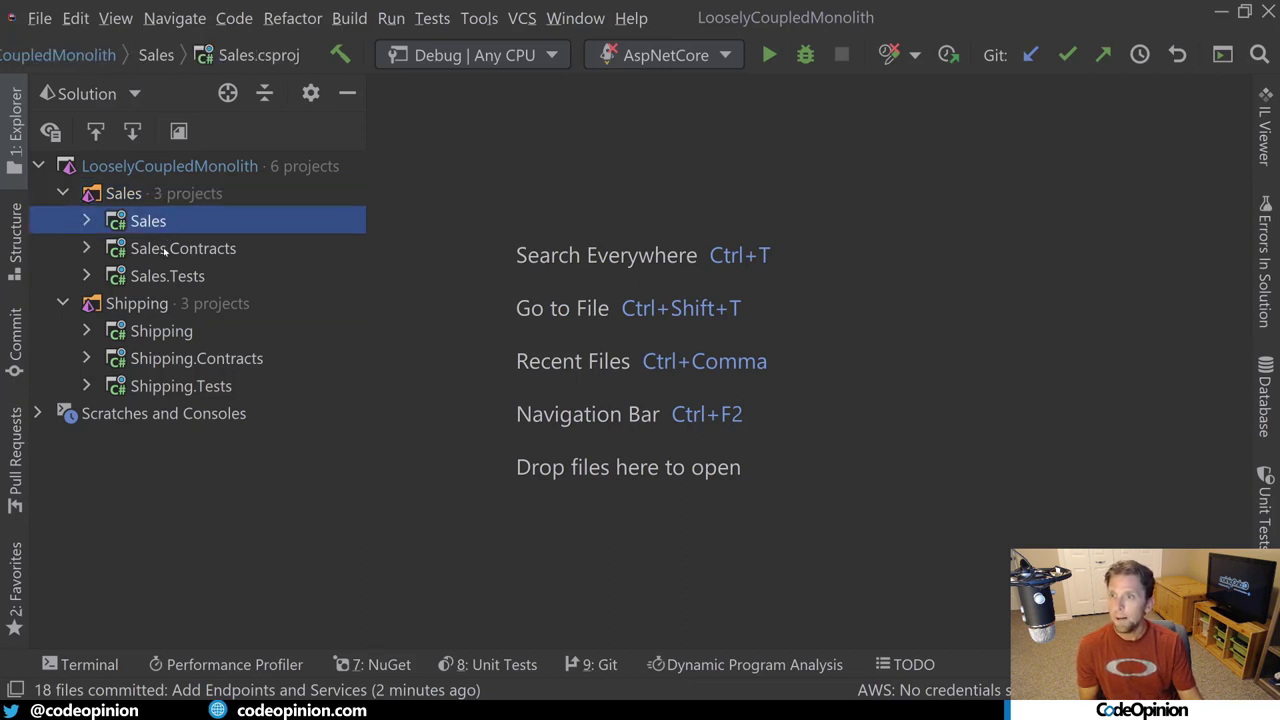
click(183, 248)
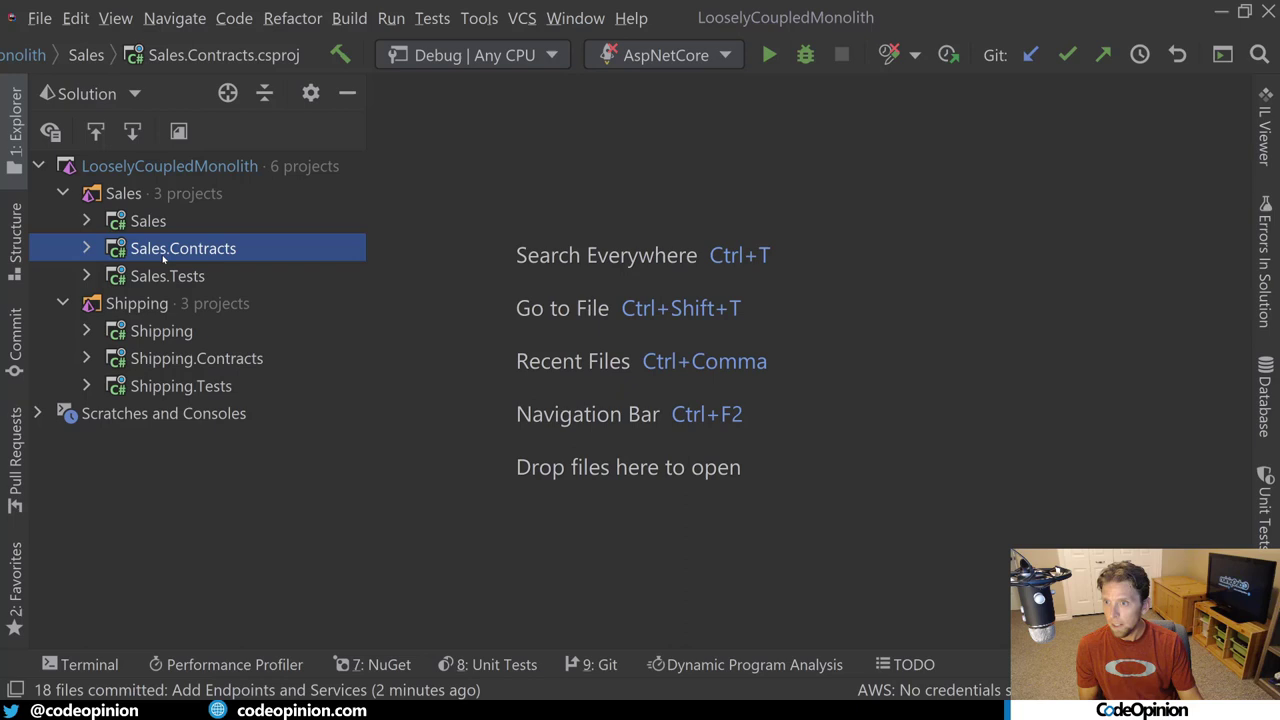
click(167, 276)
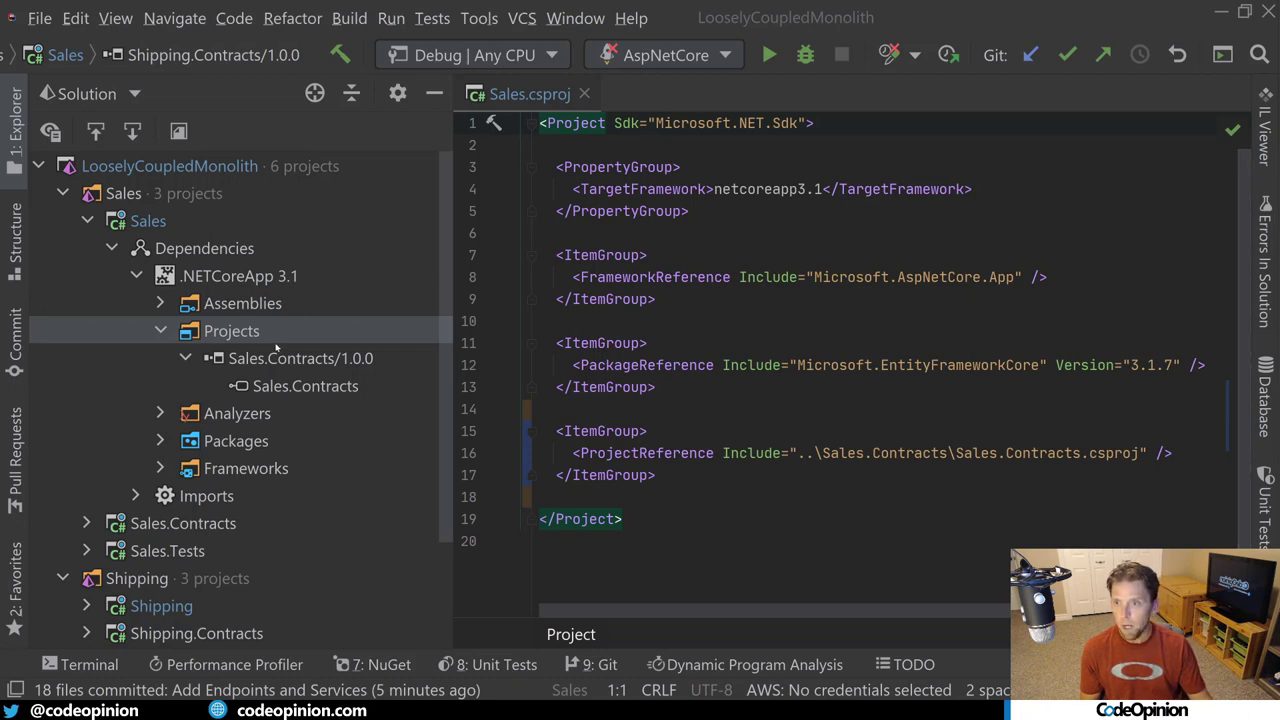
Inspect the Sales.Contracts reference and expand the Shipping project's dependencies to add a reference
click(303, 386)
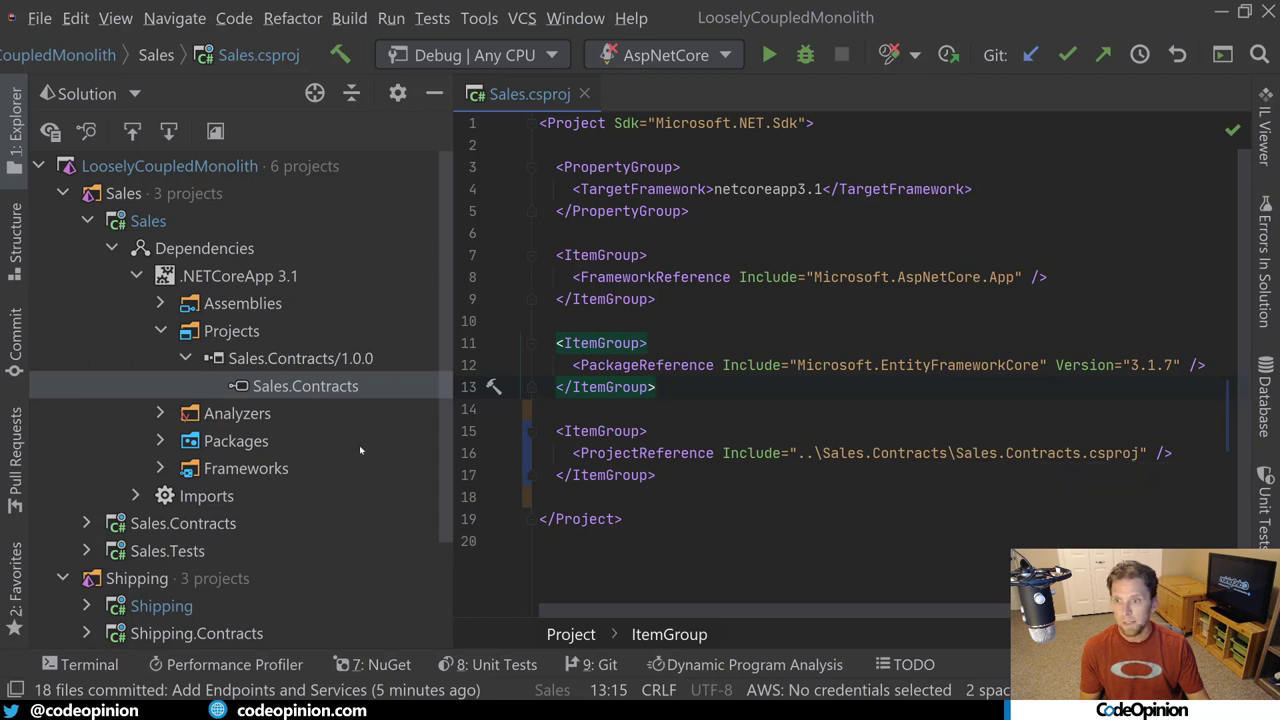
click(183, 523)
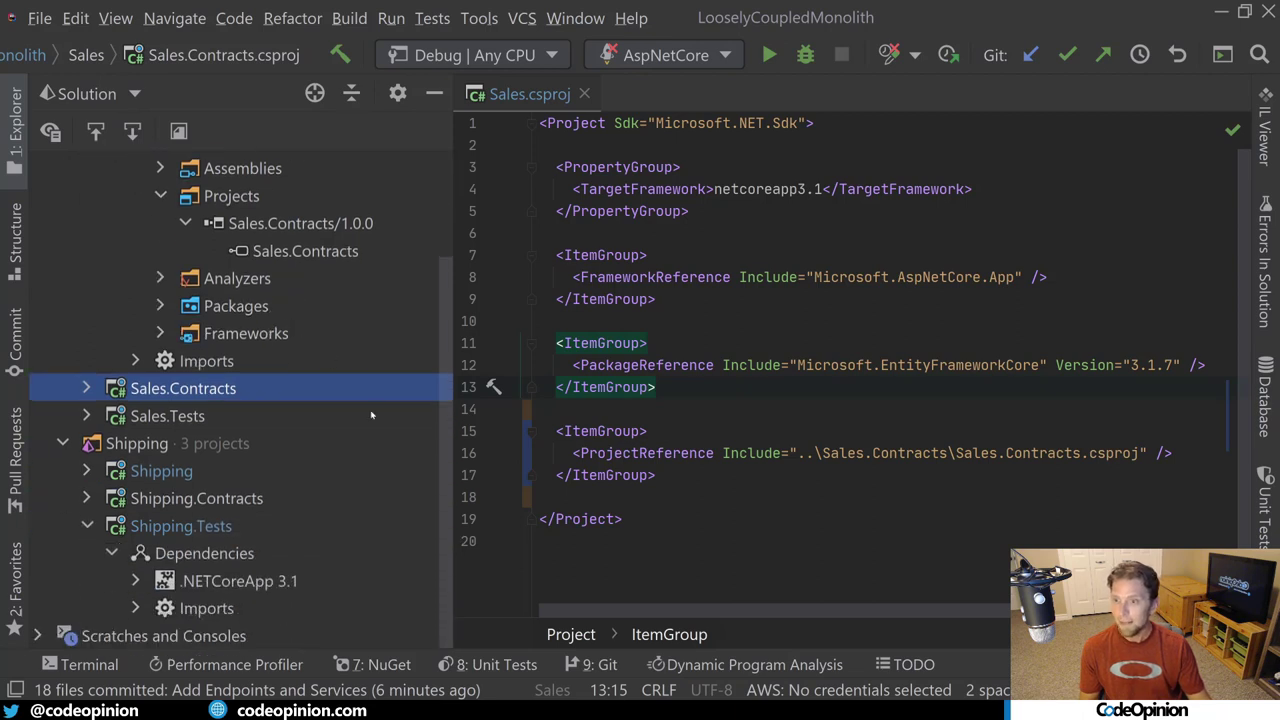
click(161, 470)
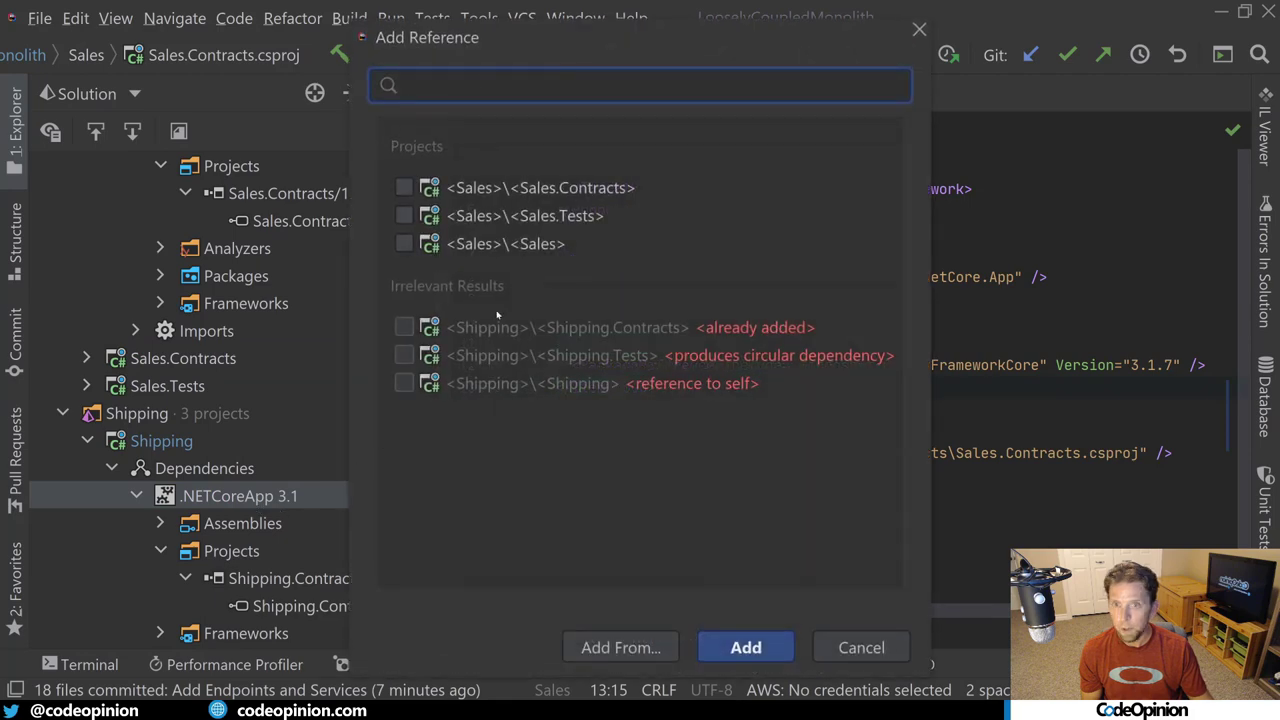
Check Sales.Contracts in the Add Reference dialog and confirm with Add
click(404, 188)
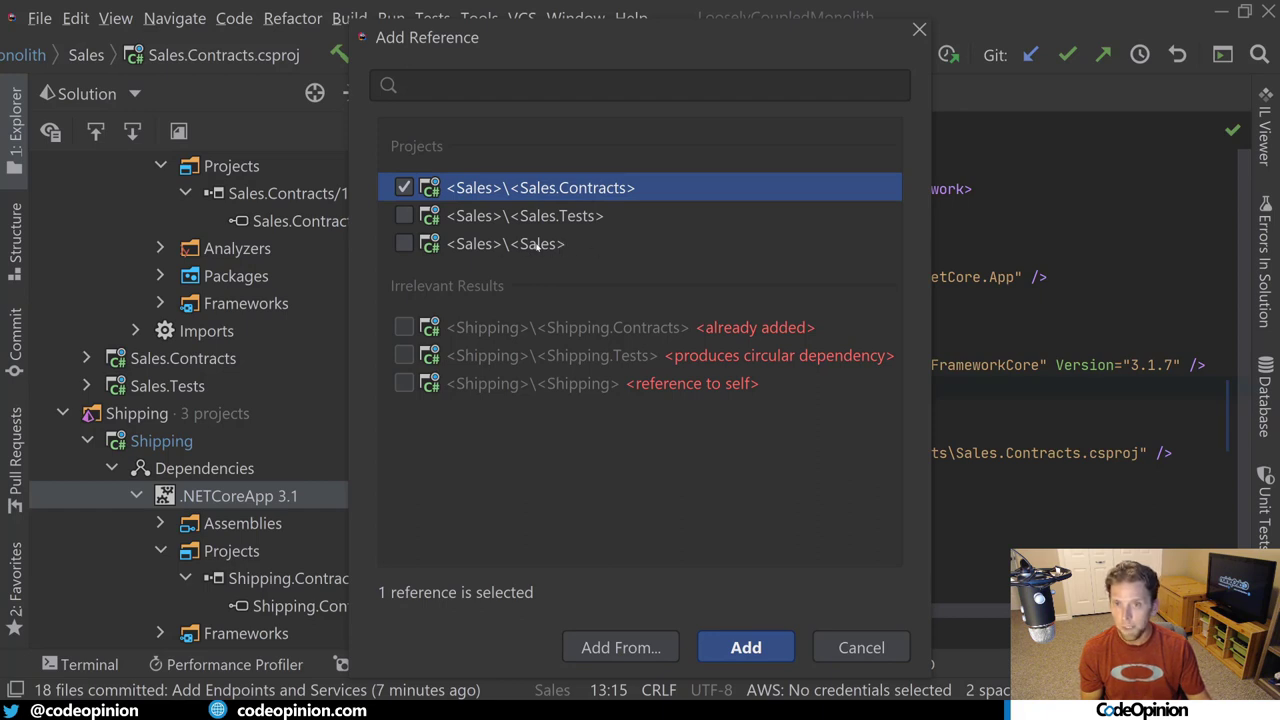
mouse_move(772, 667)
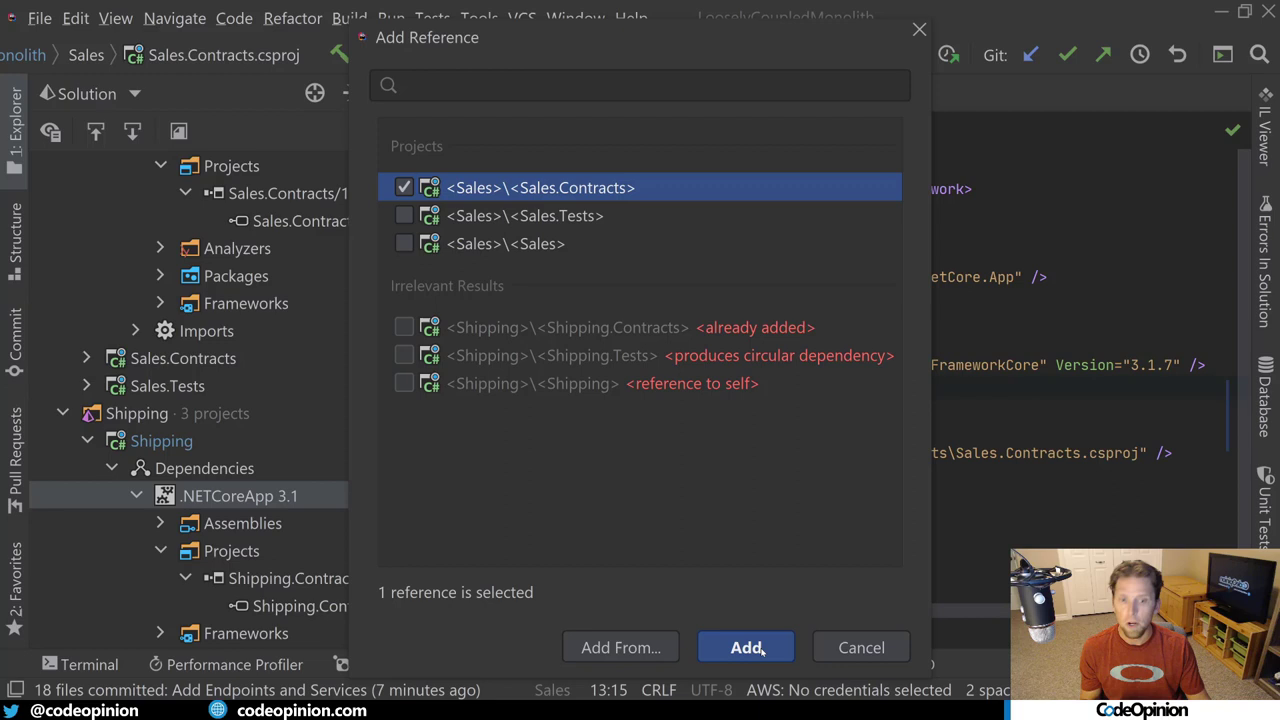
click(745, 647)
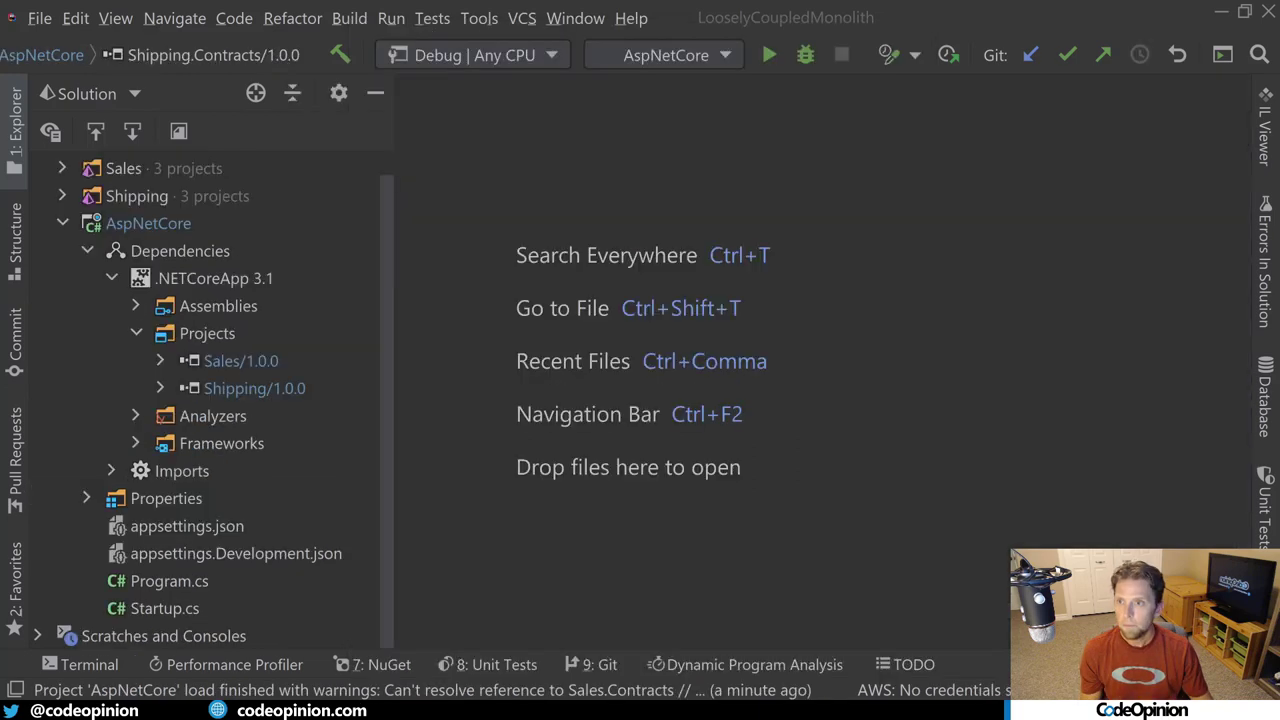
mouse_move(347, 329)
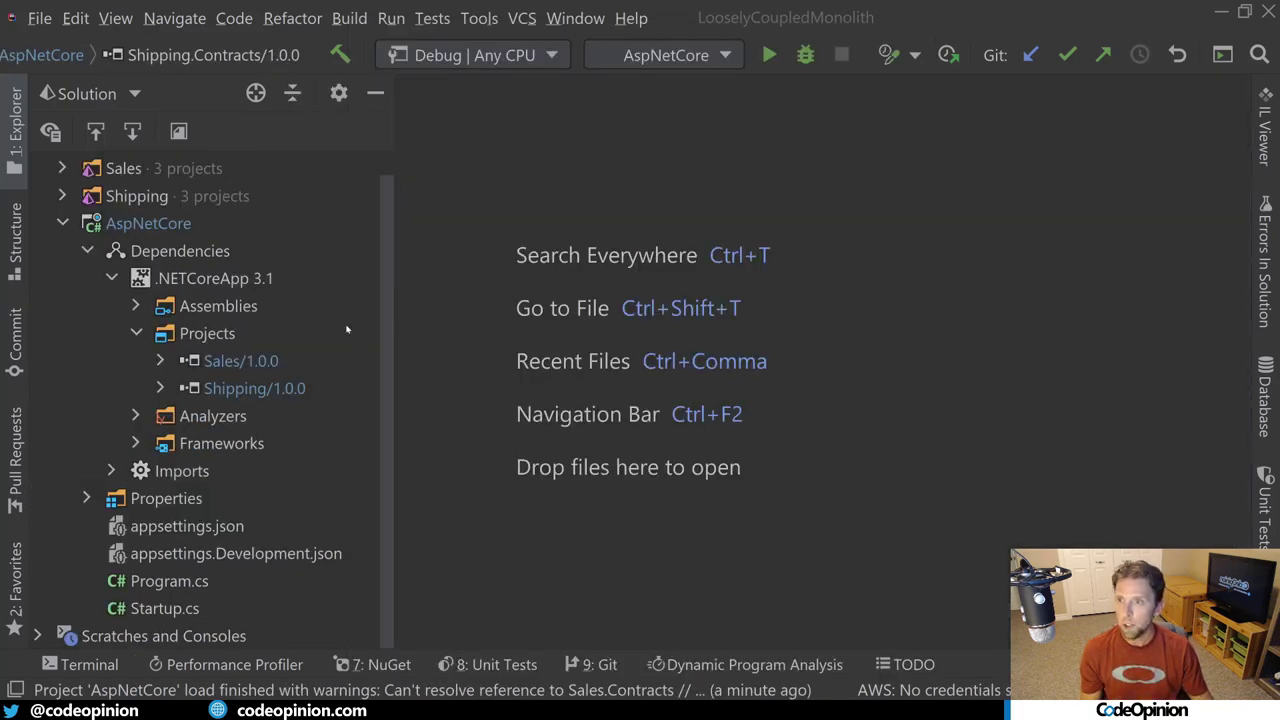
Inspect AspNetCore's Sales and Shipping references, then open its Startup class
click(148, 223)
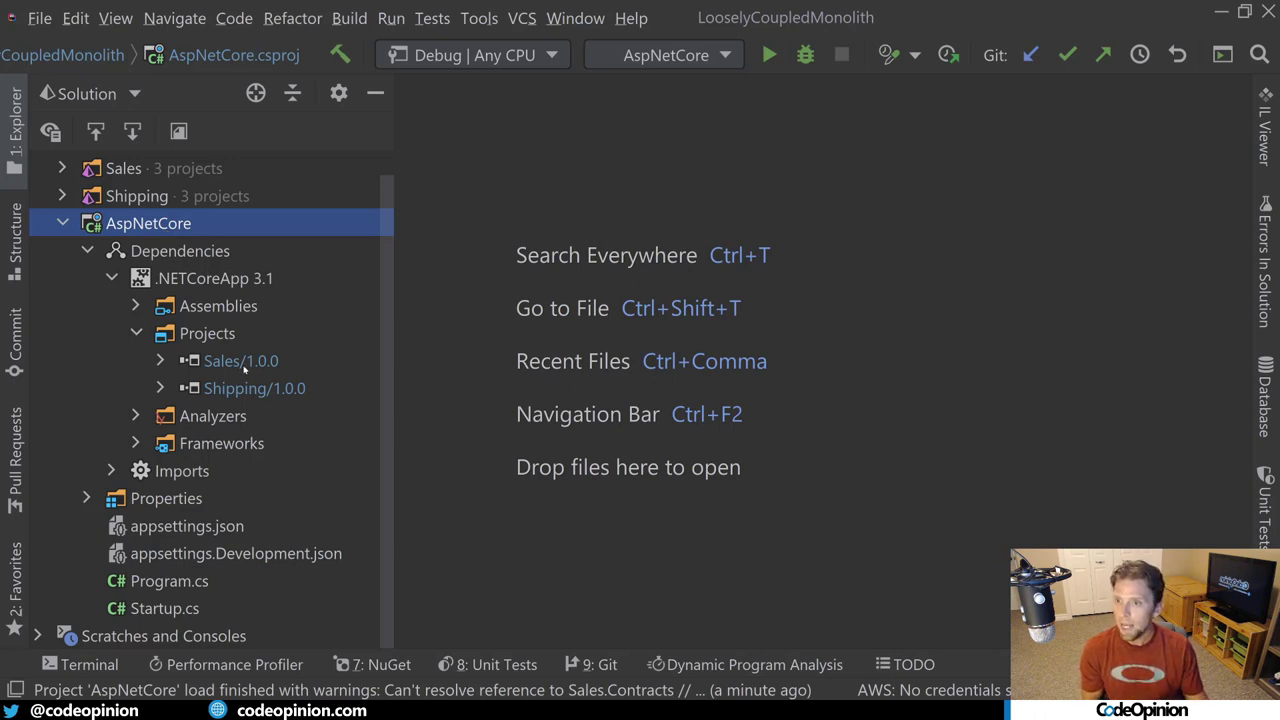
click(253, 388)
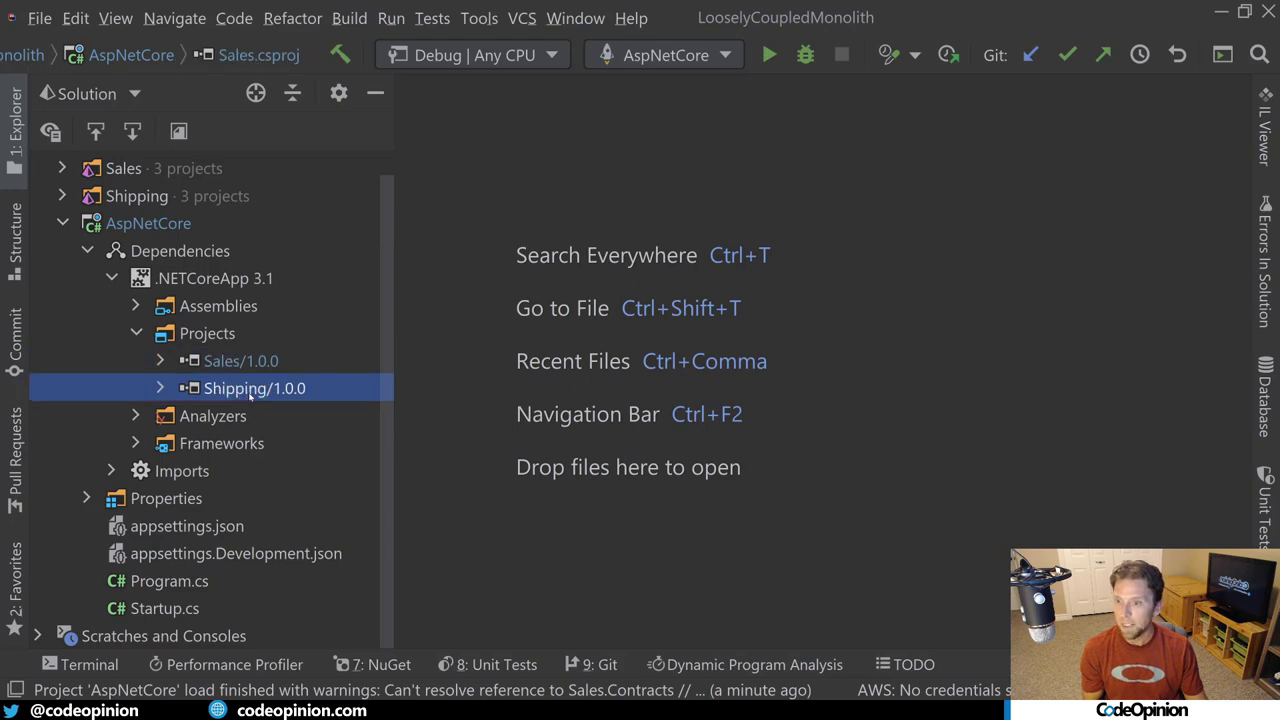
double_click(164, 608)
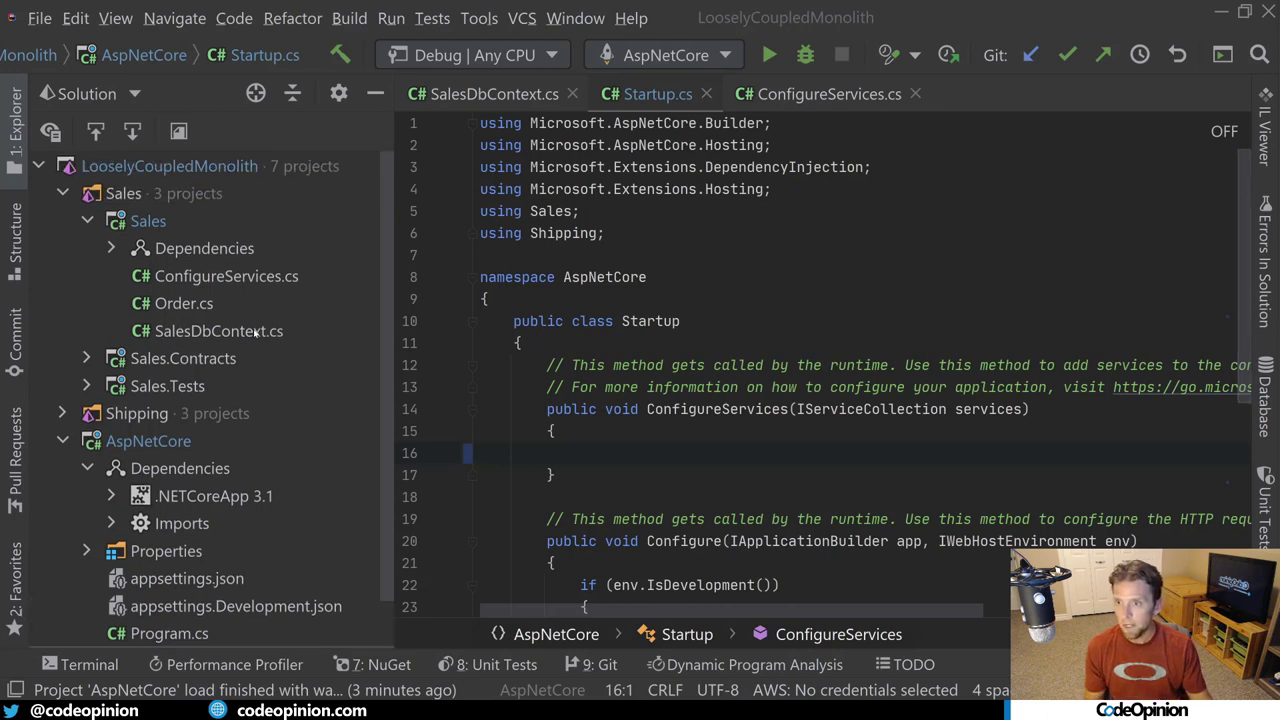
Review SalesDbContext and Sales ConfigureServices' AddSales, then return to Startup
click(484, 93)
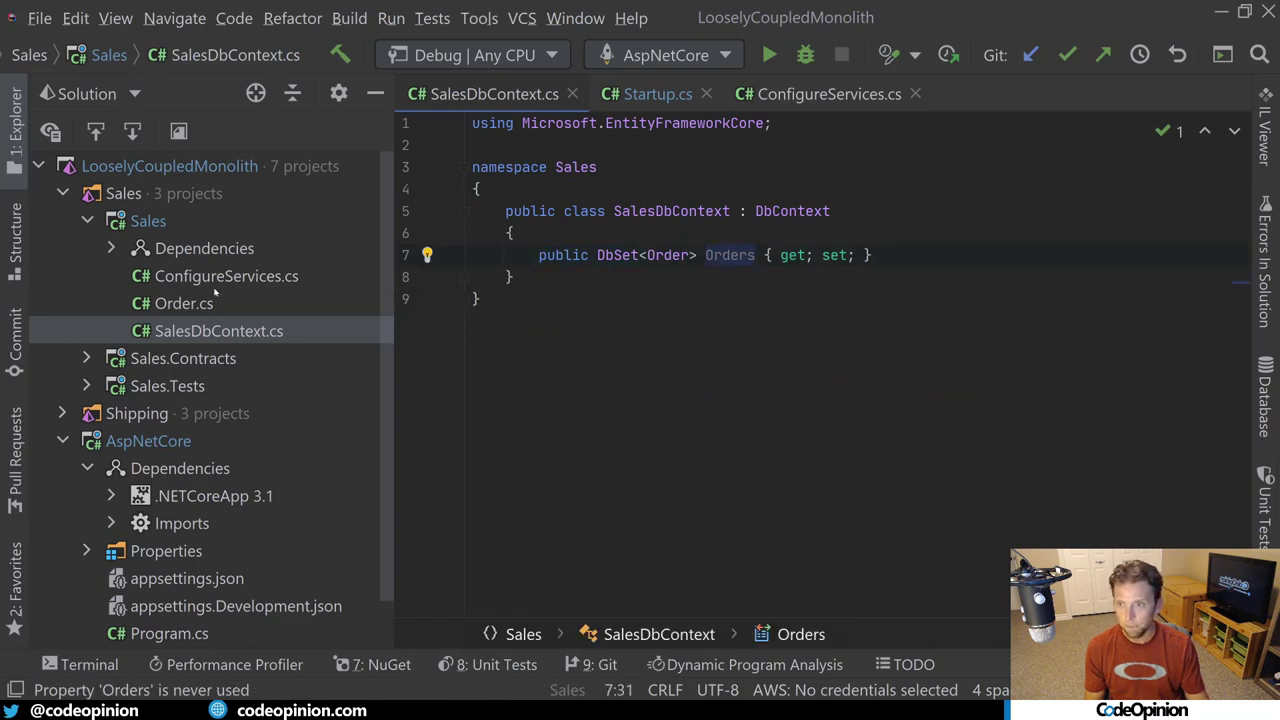
double_click(182, 303)
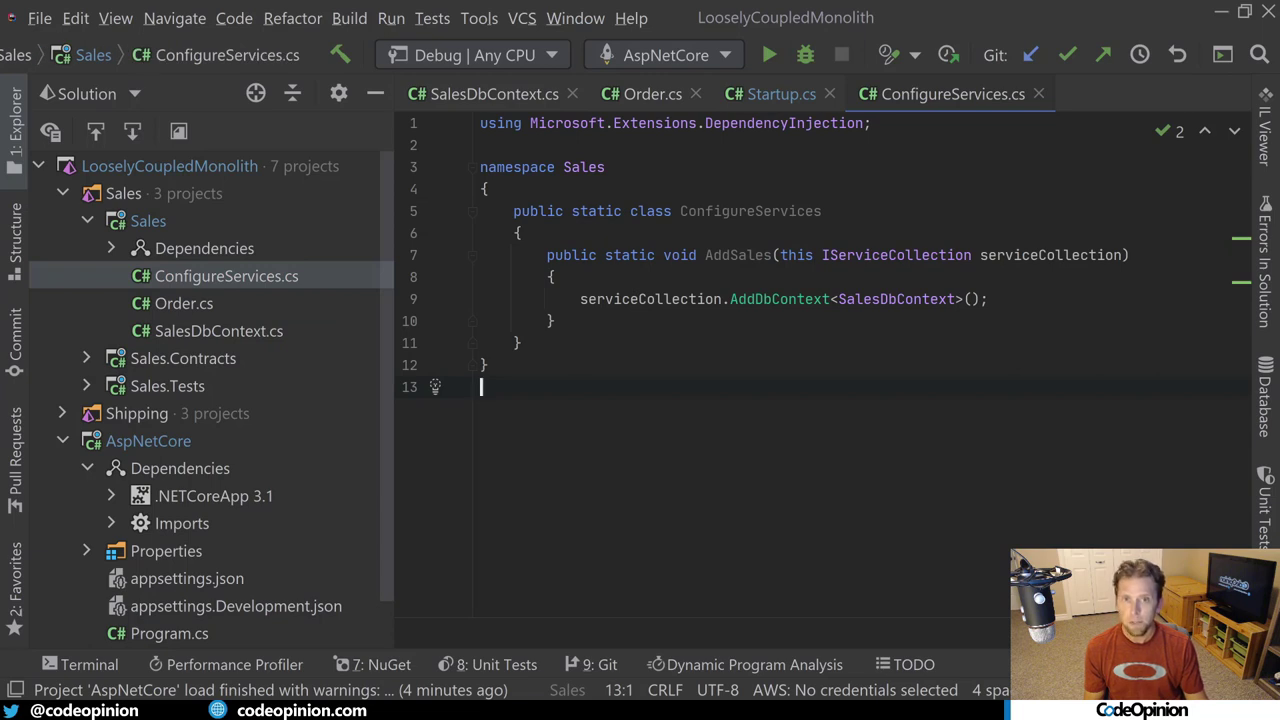
click(888, 255)
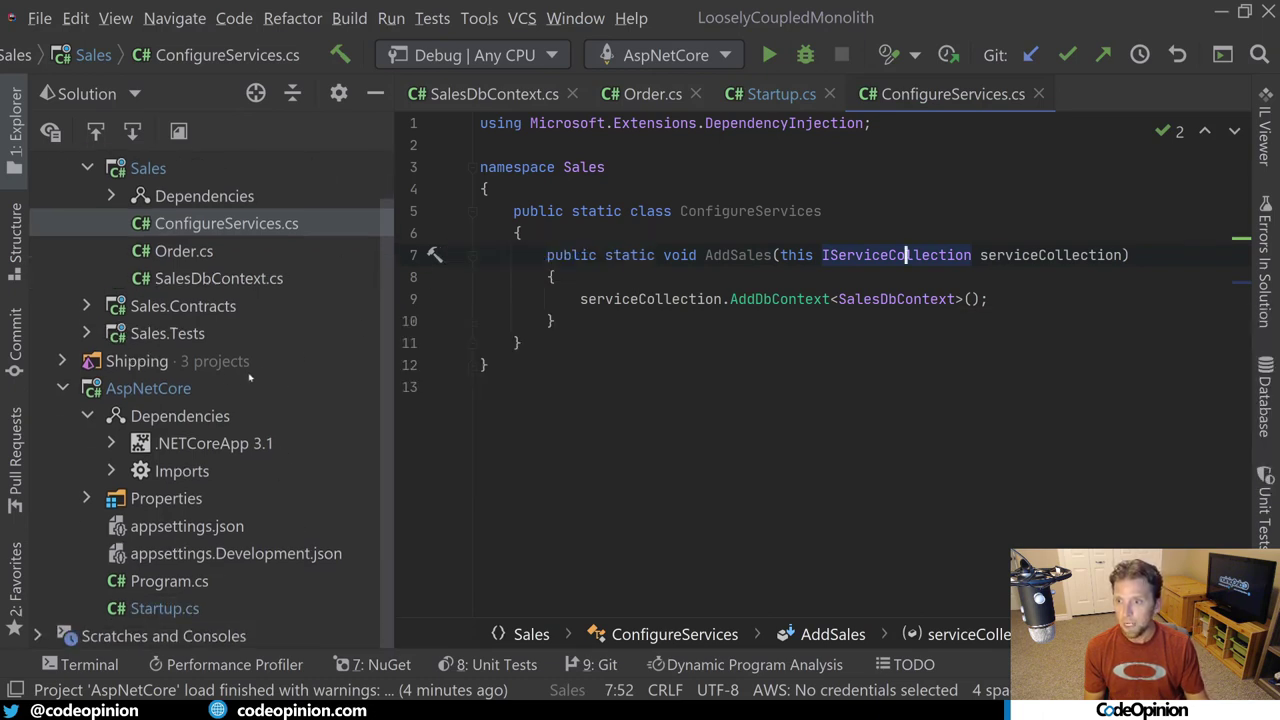
click(86, 361)
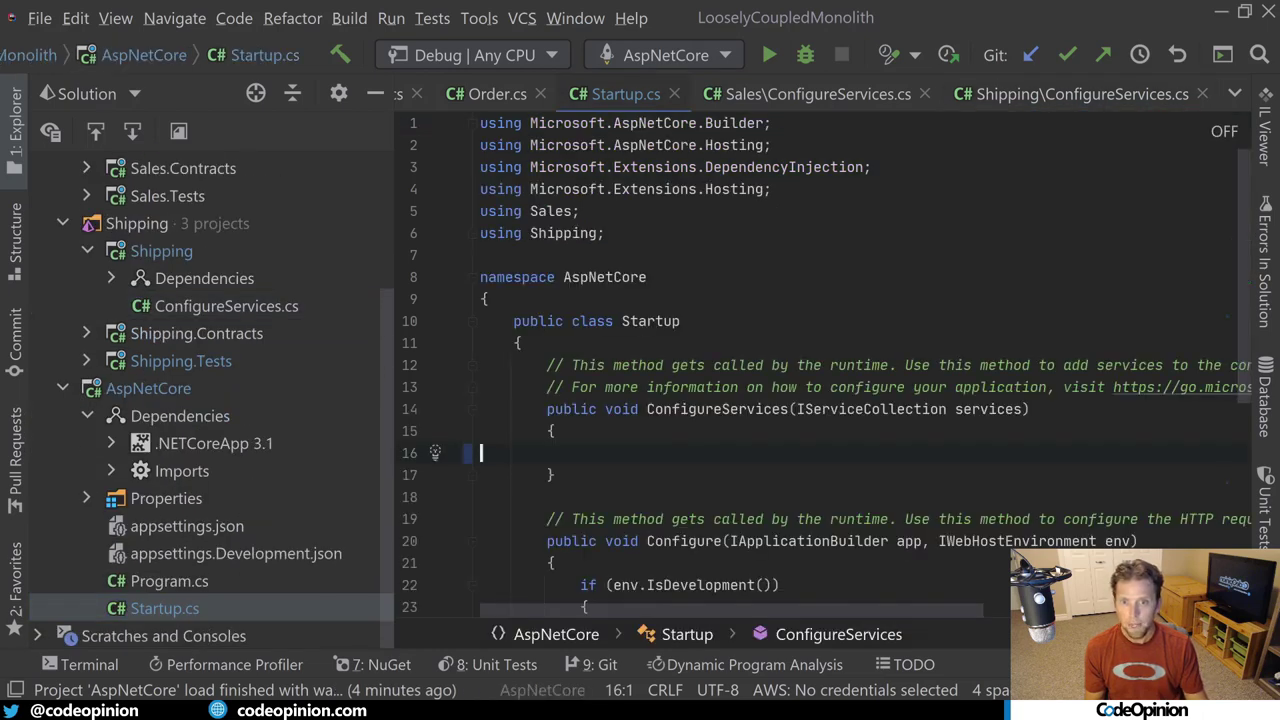
Add services.AddSales(); in ConfigureServices and start typing services.AddShipping
text(s)
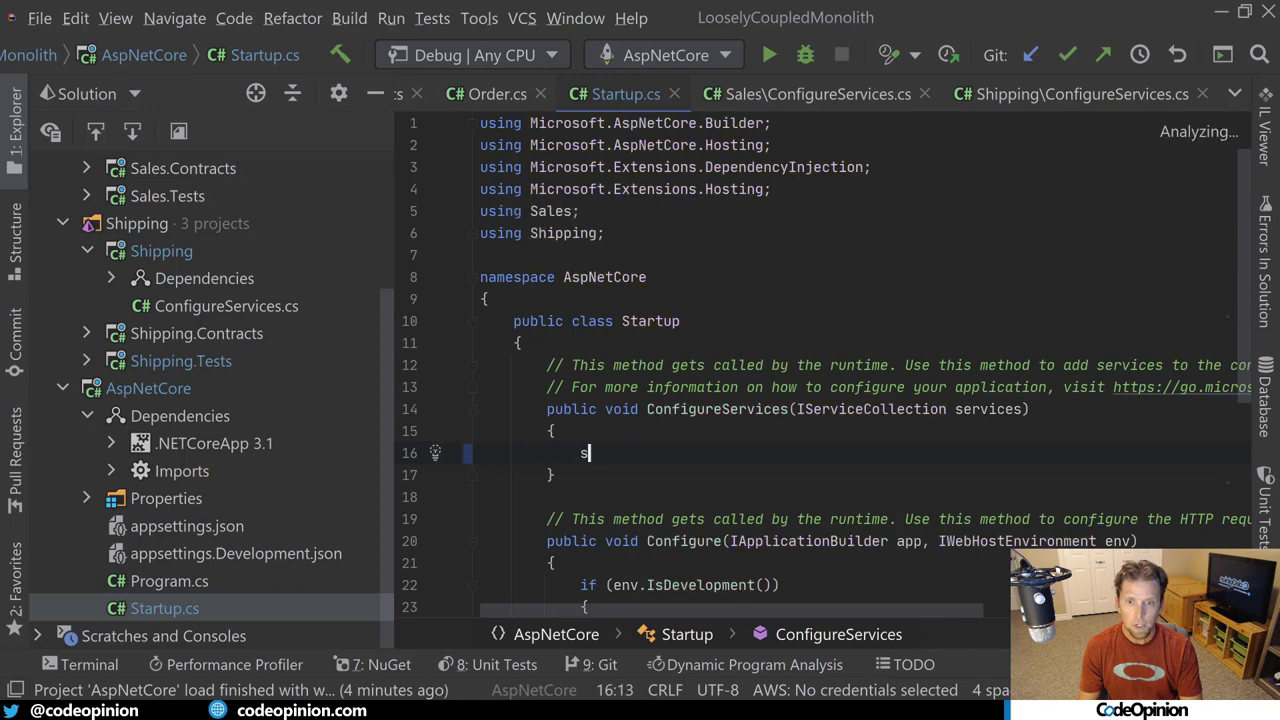
text(ervicess)
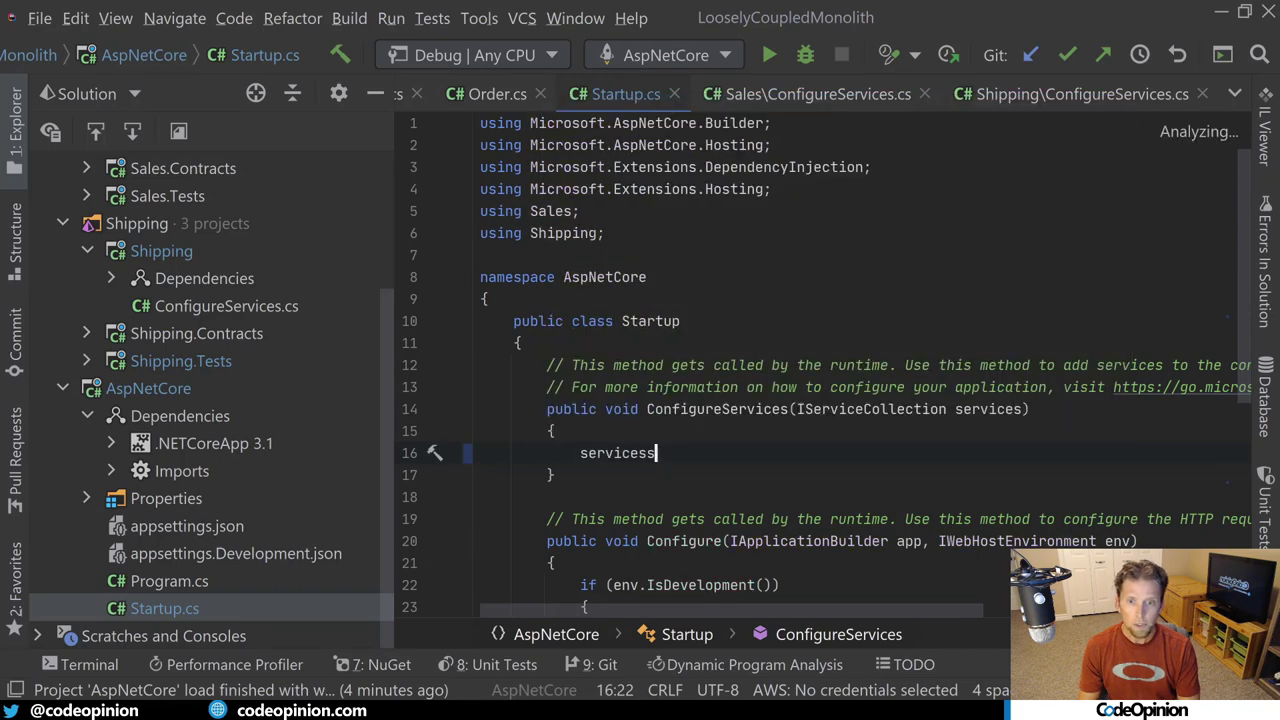
text(.AddSales();)
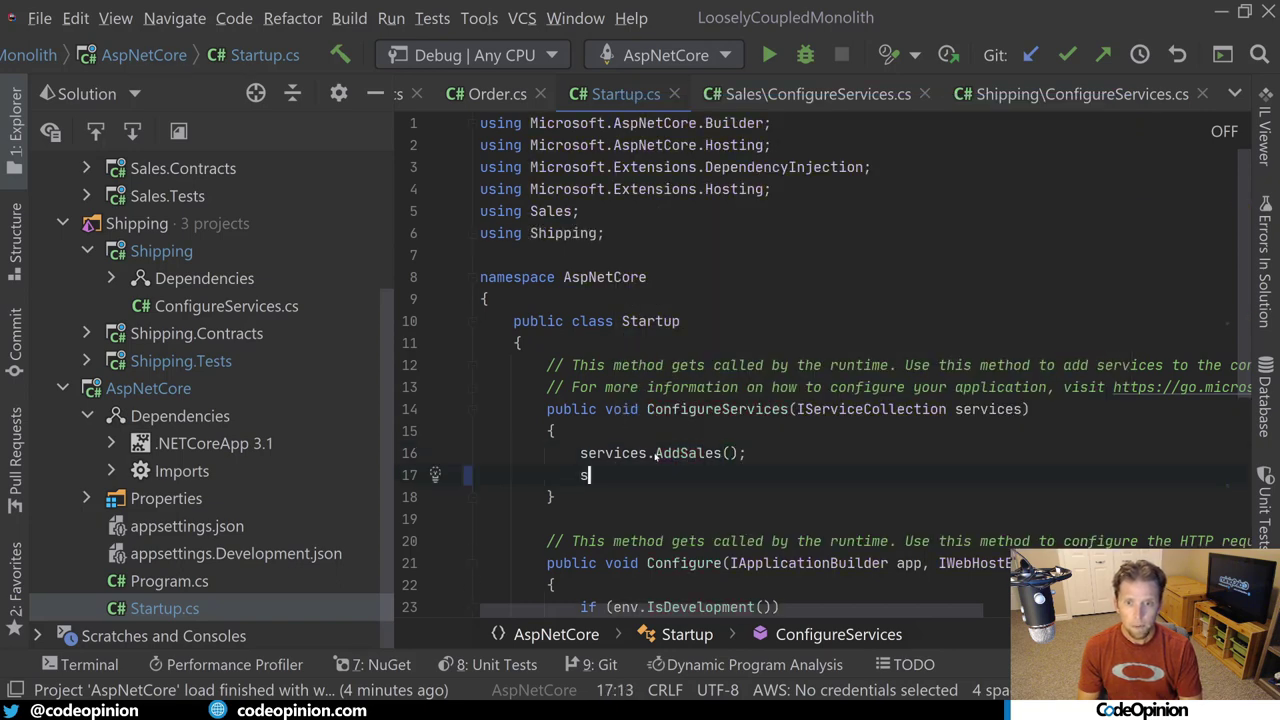
text(ervices.Addsh)
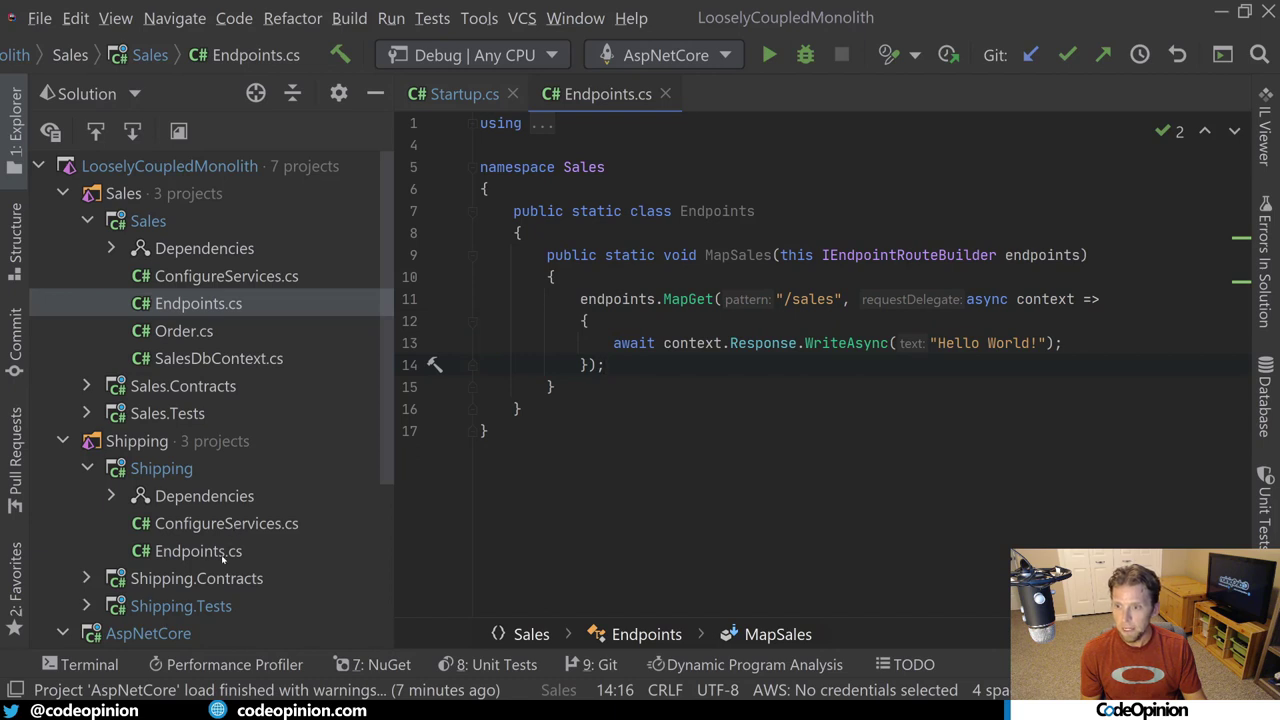
Open Shipping's Endpoints.cs showing MapShipping serving 'Hello Shipping!' at /shipping
click(198, 551)
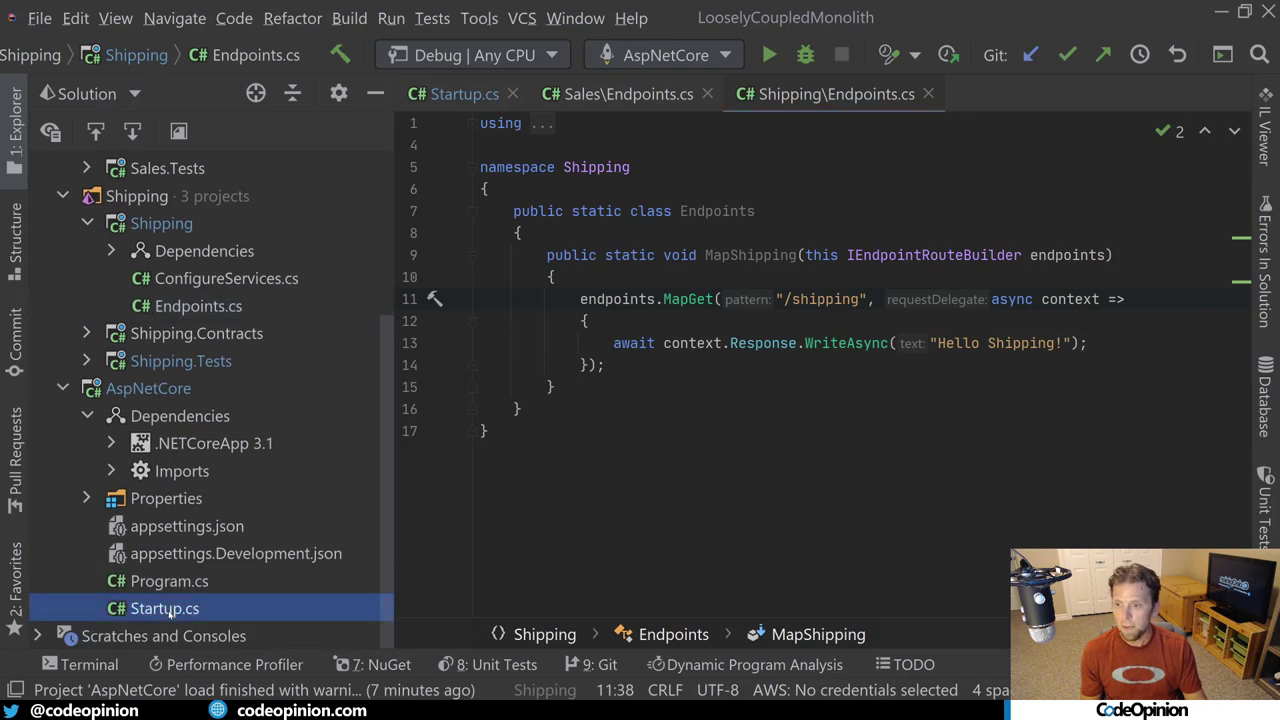
Add endpoints.MapSales(); and endpoints.MapShipping(); inside Startup's UseEndpoints block
click(462, 94)
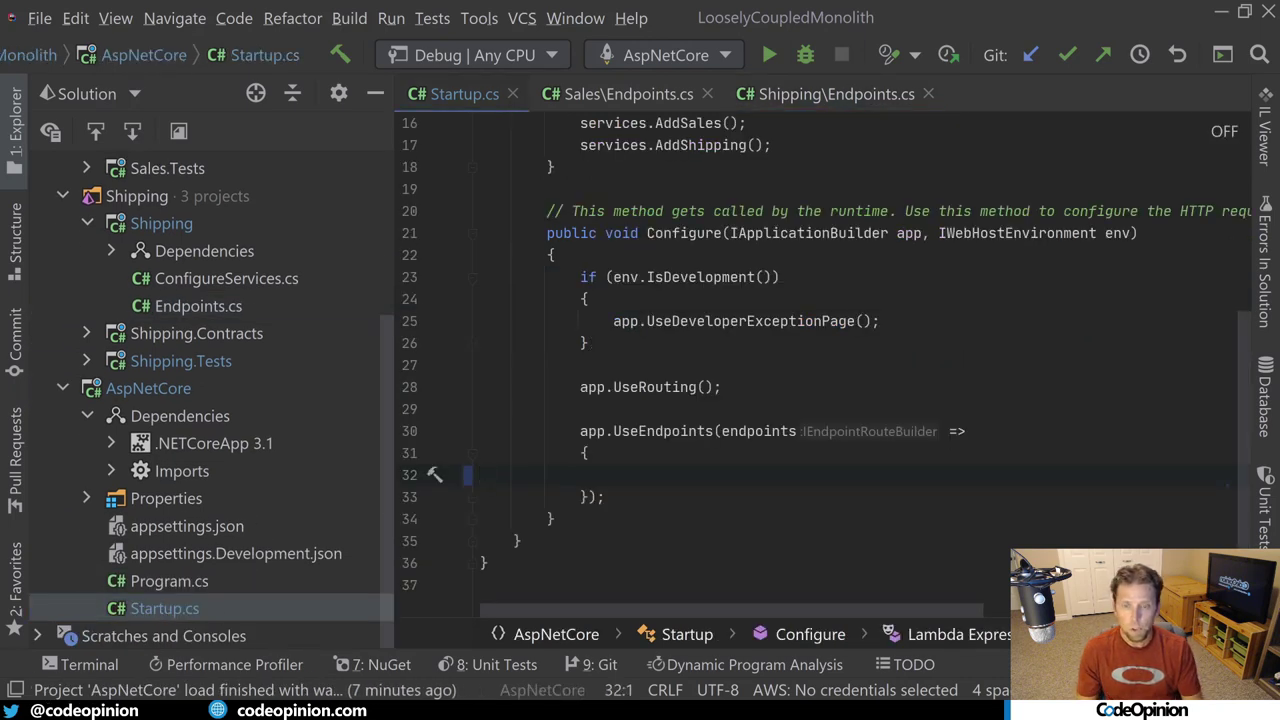
text(endpoints)
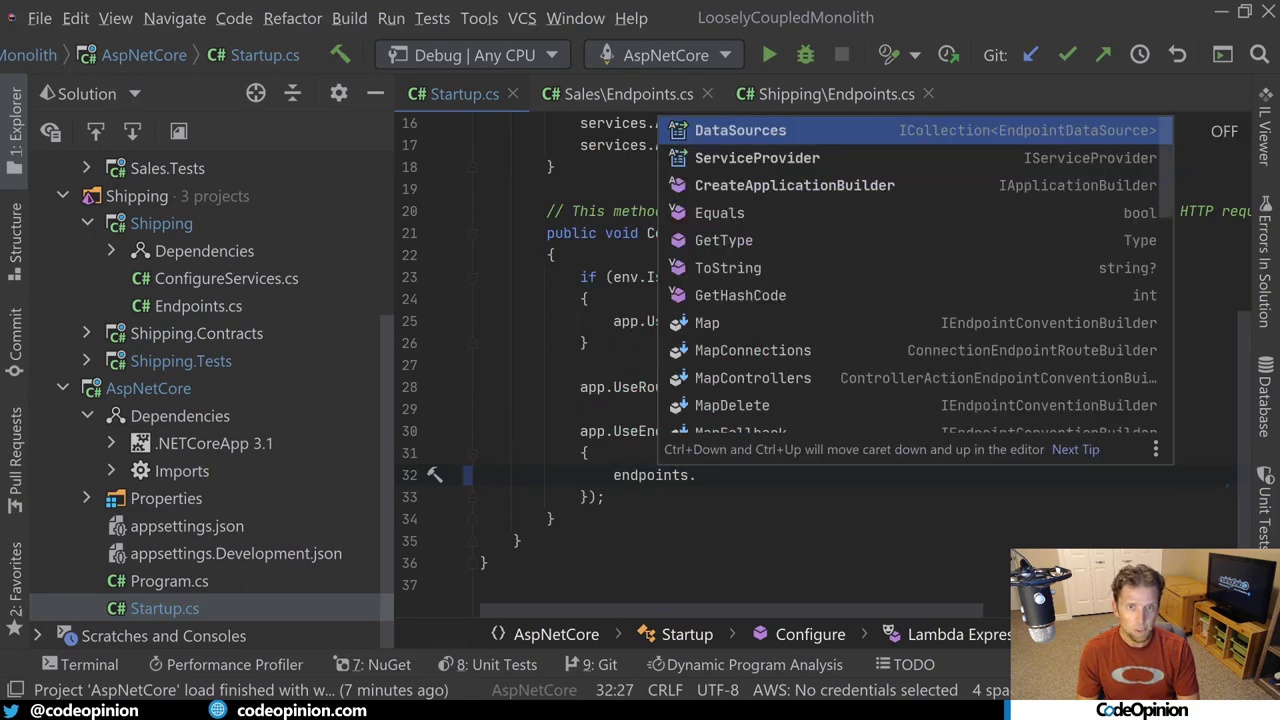
text(.Map)
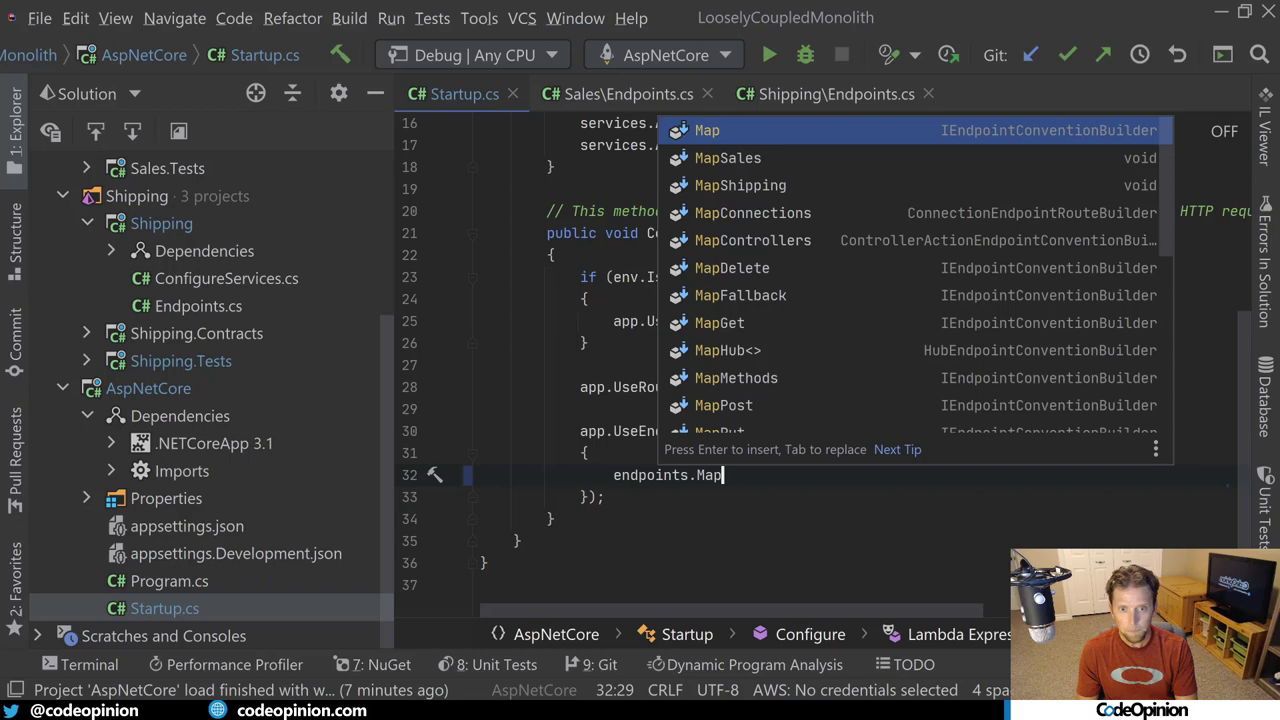
text(sal)
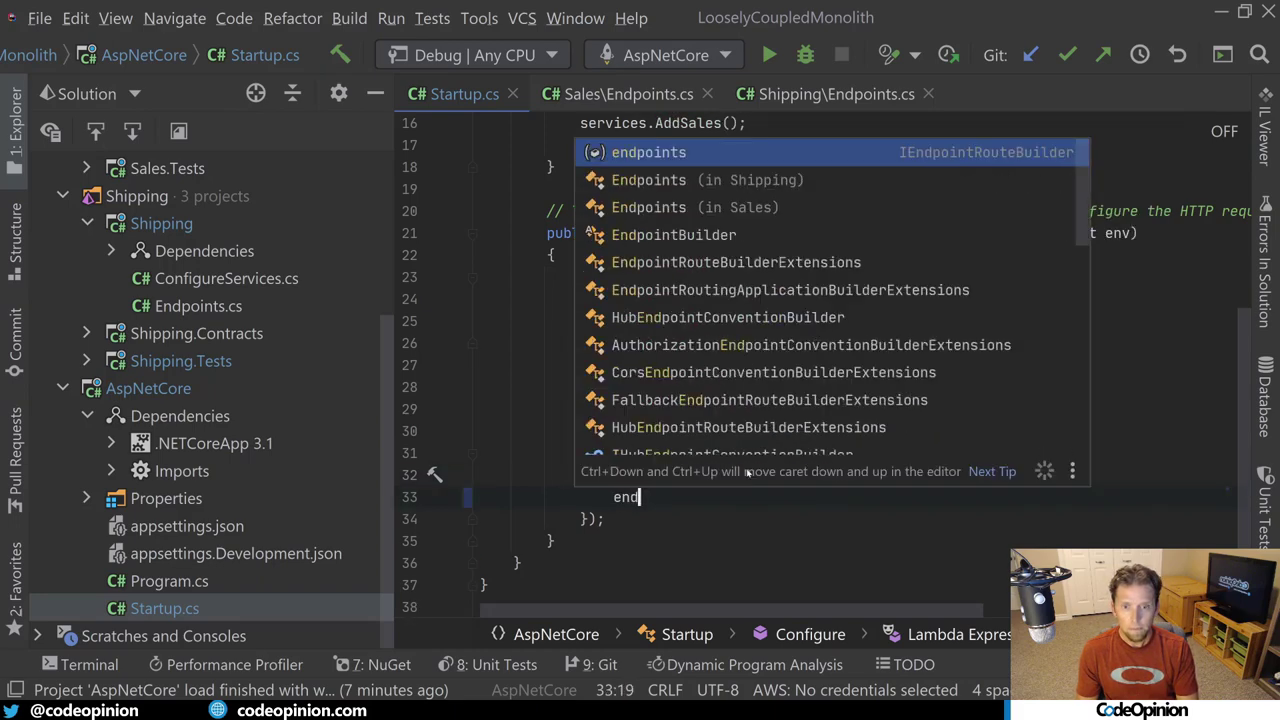
text(endpoints.MapShipping();)
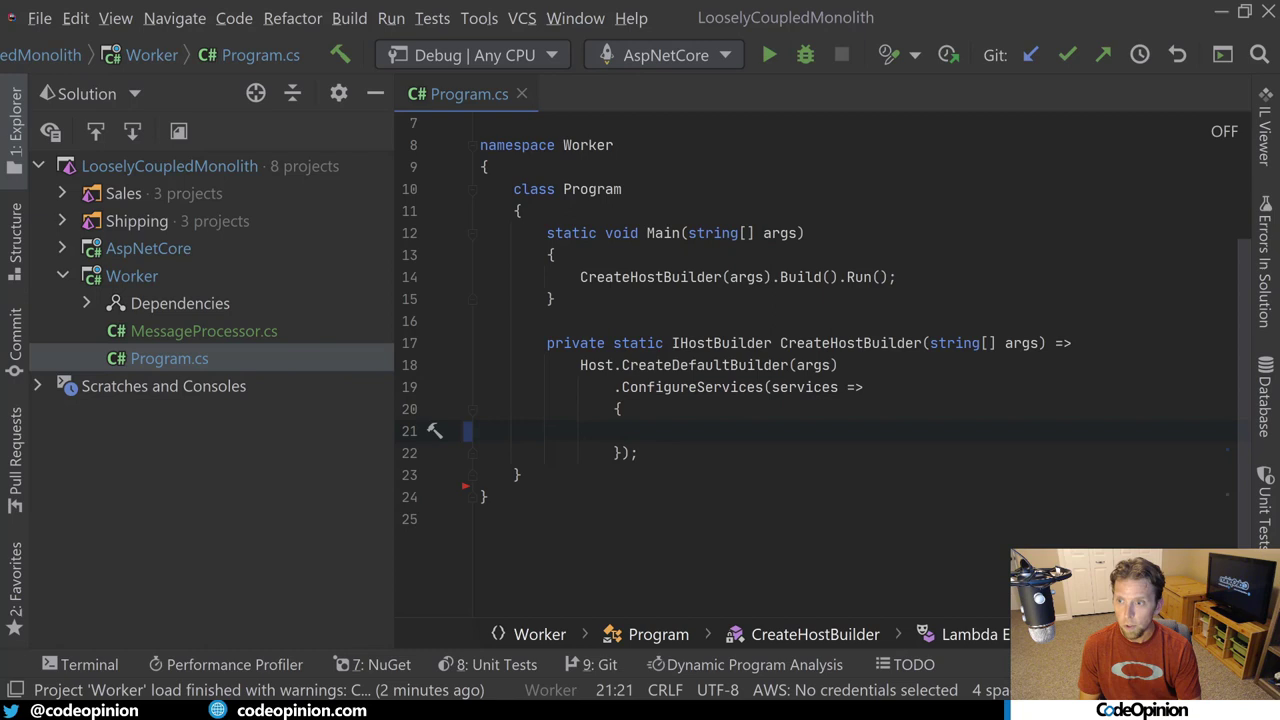
Reveal Worker's Sales and Shipping project references and register services in Program.cs
click(180, 303)
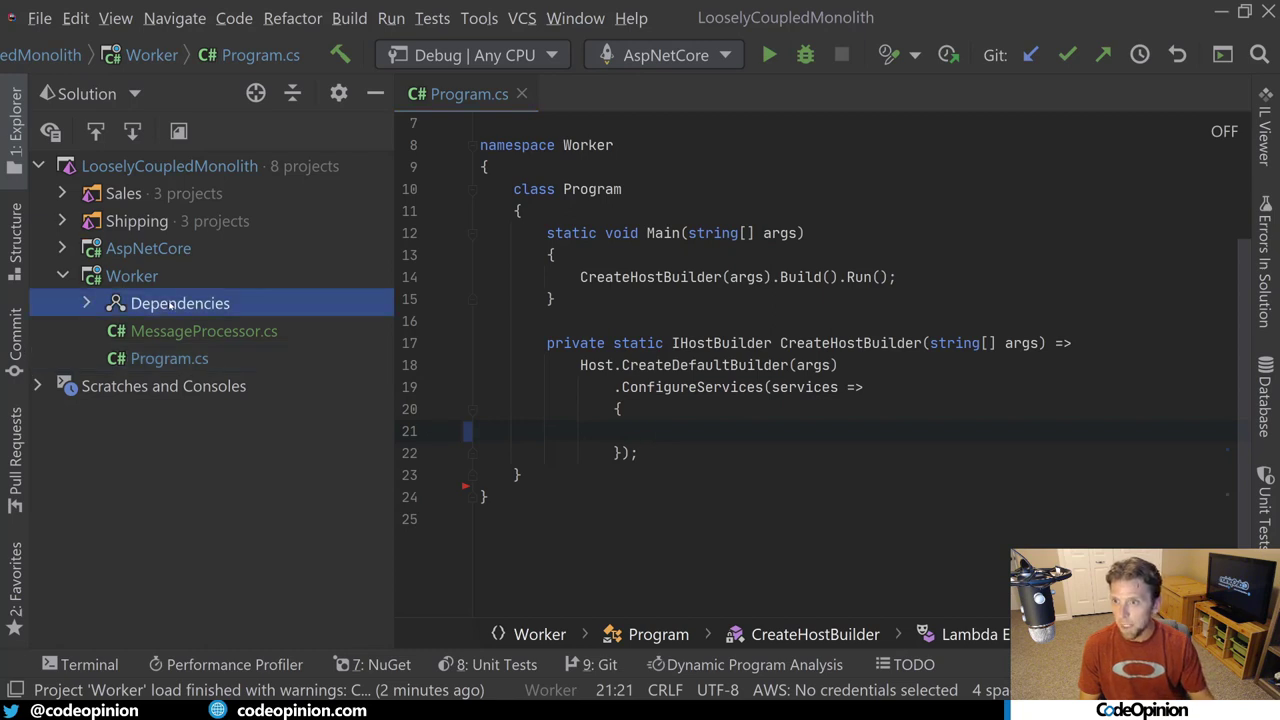
click(86, 303)
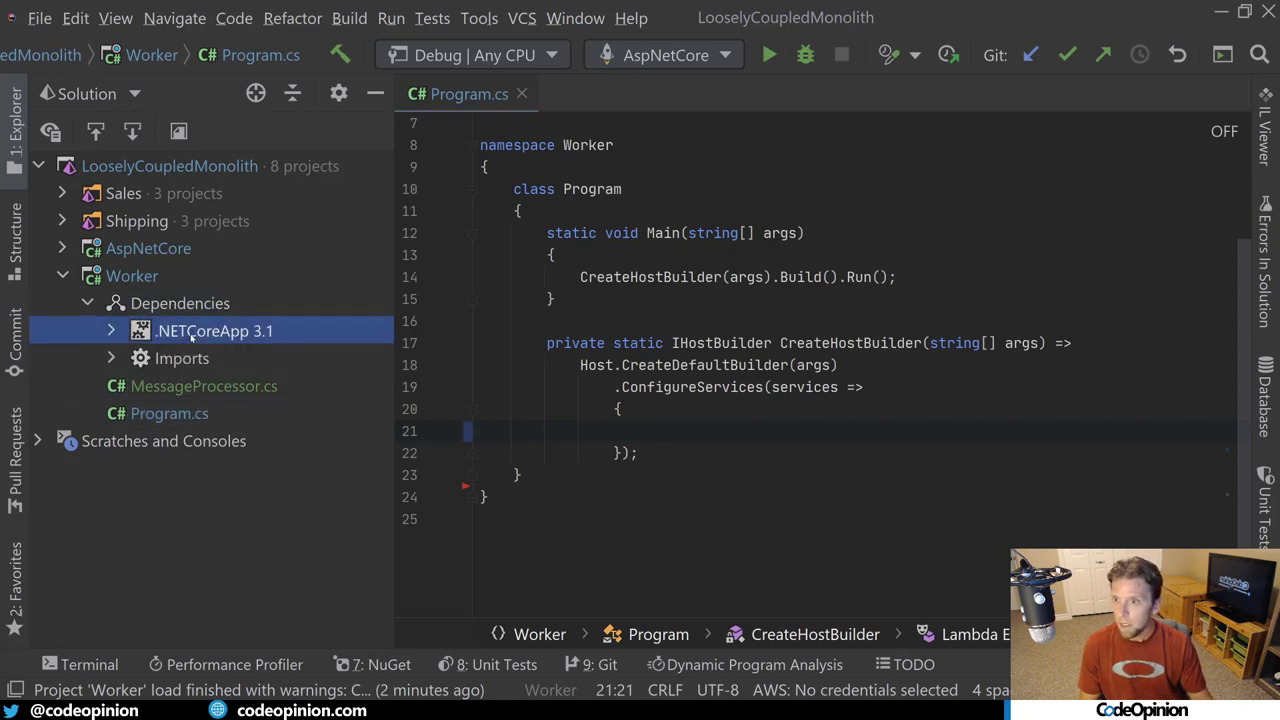
click(111, 330)
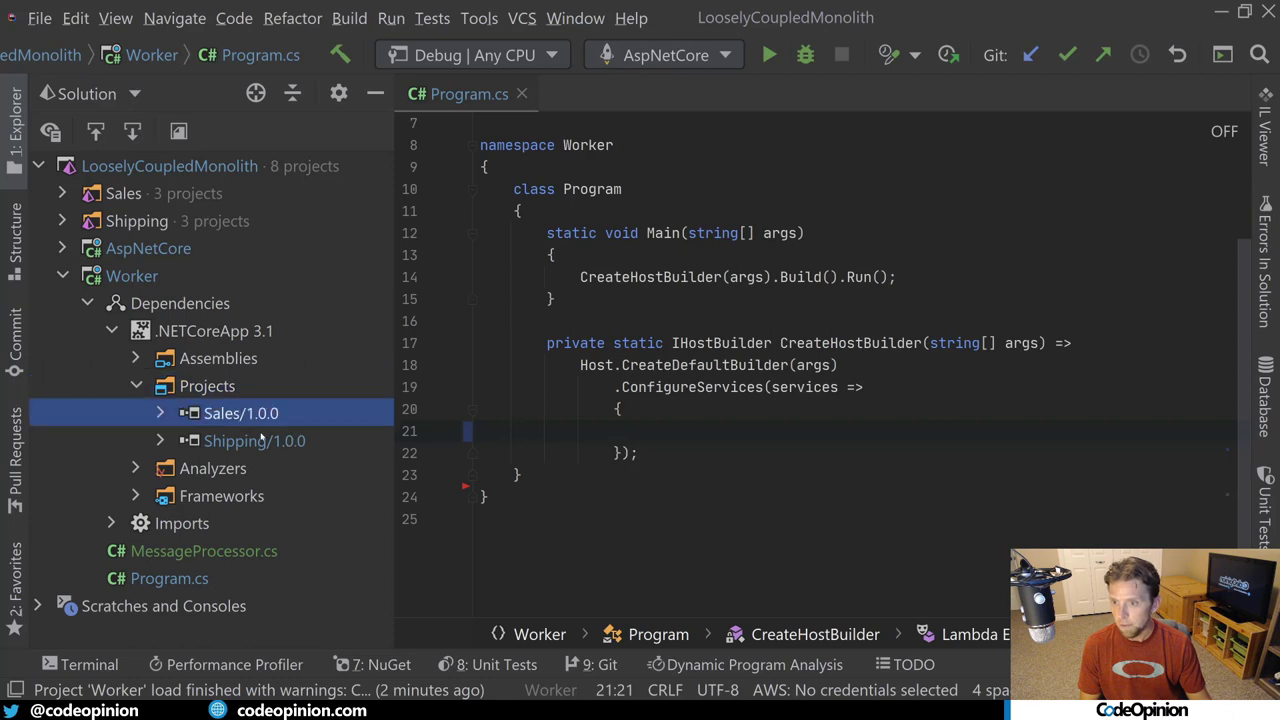
text(serv)
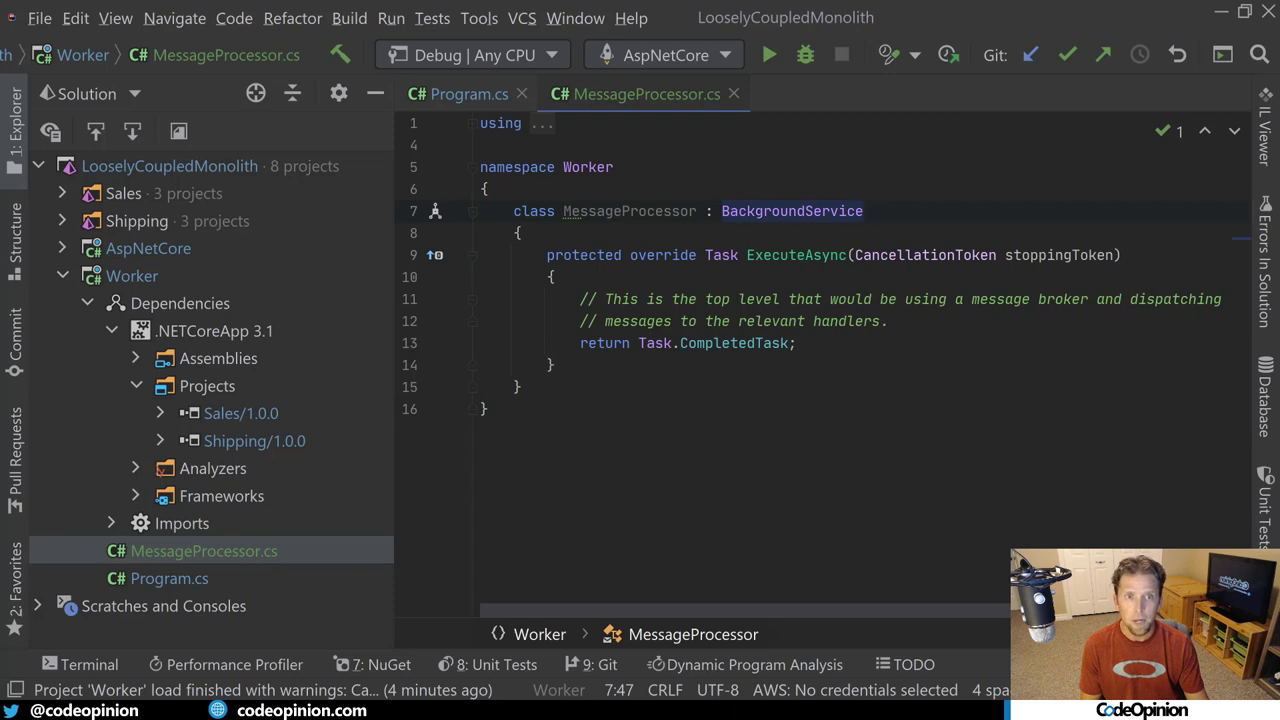
Add services.AddHostedService<MessageProcessor>(); to the Worker's ConfigureServices in Program.cs
drag(579, 299, 888, 321)
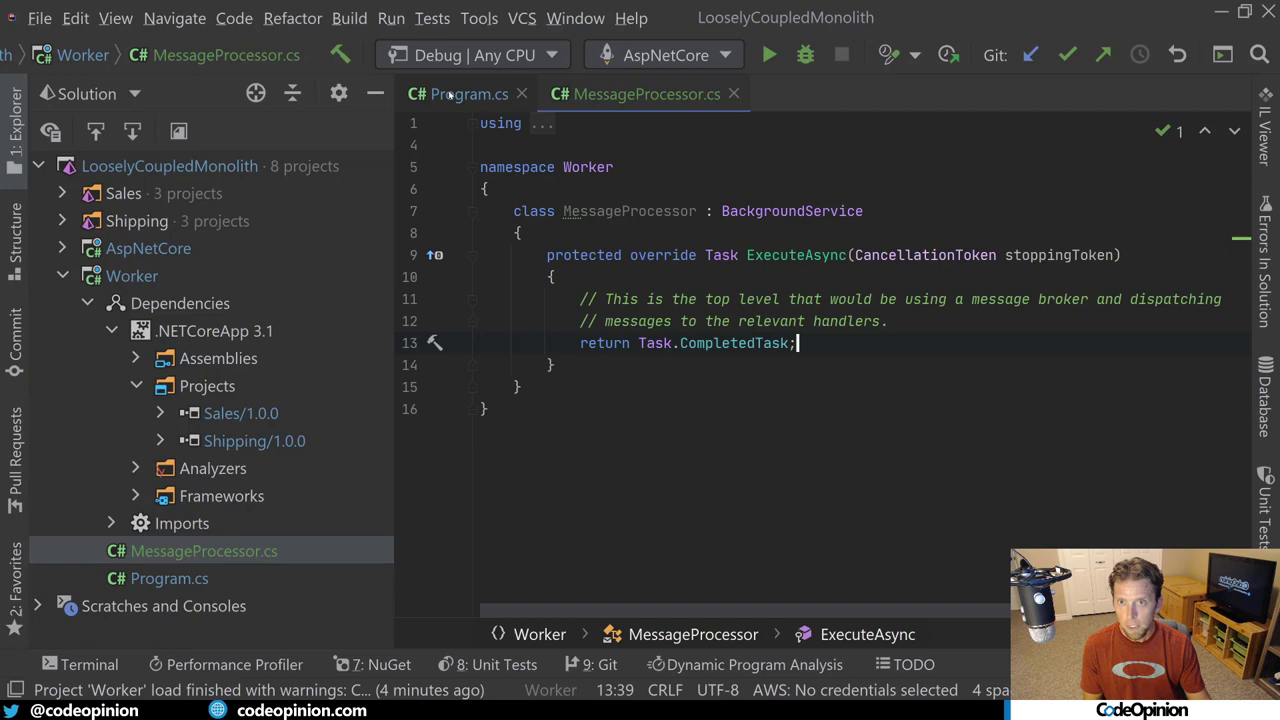
click(467, 93)
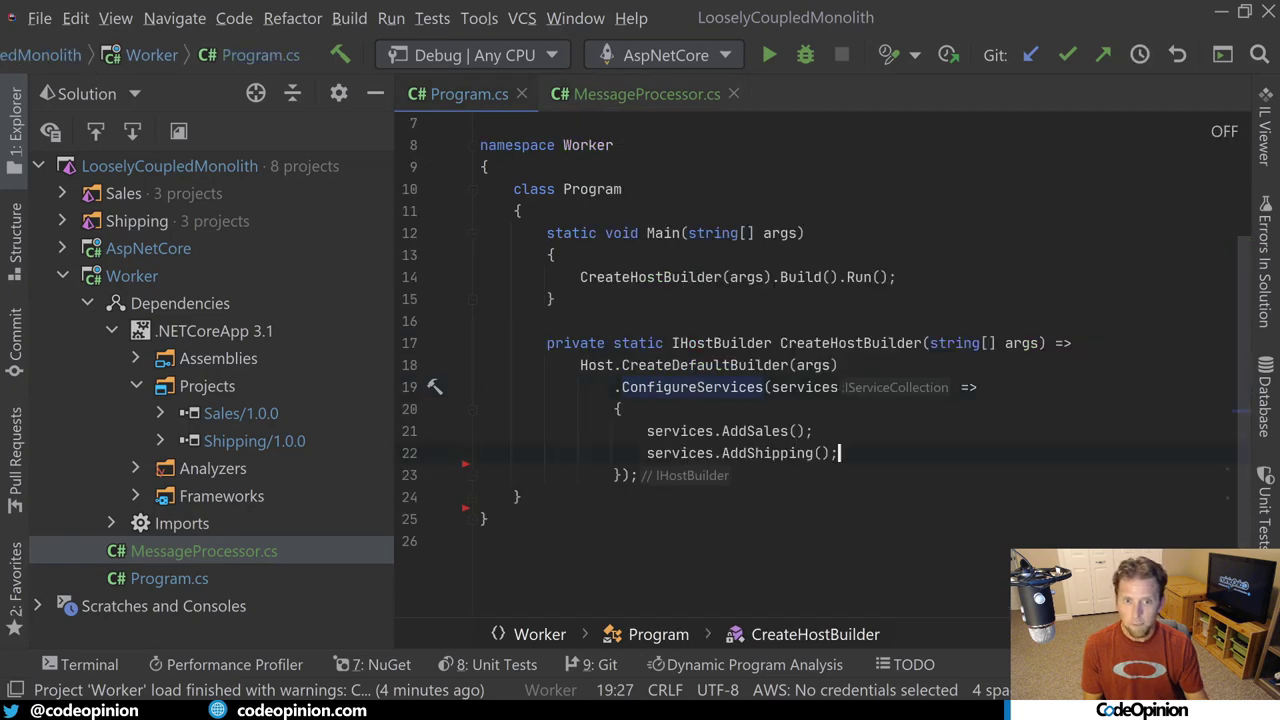
text(services.AddHostedService<MessageProcessor>();)
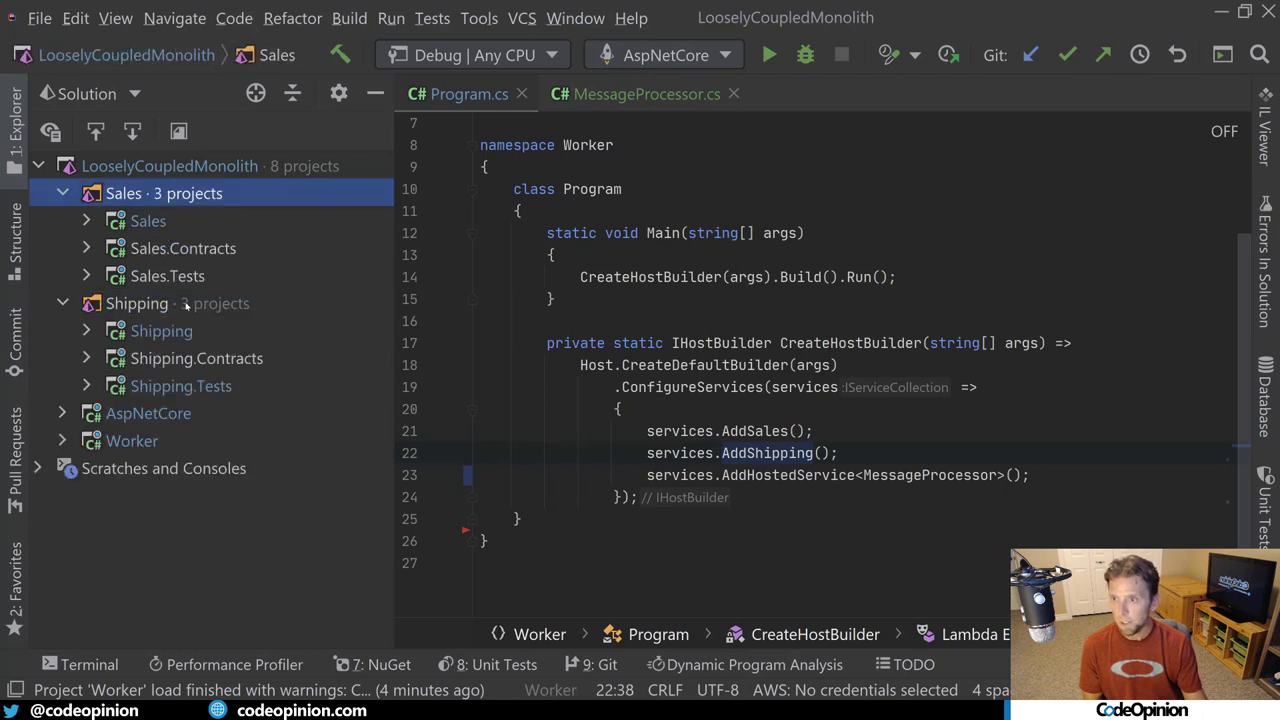
click(148, 221)
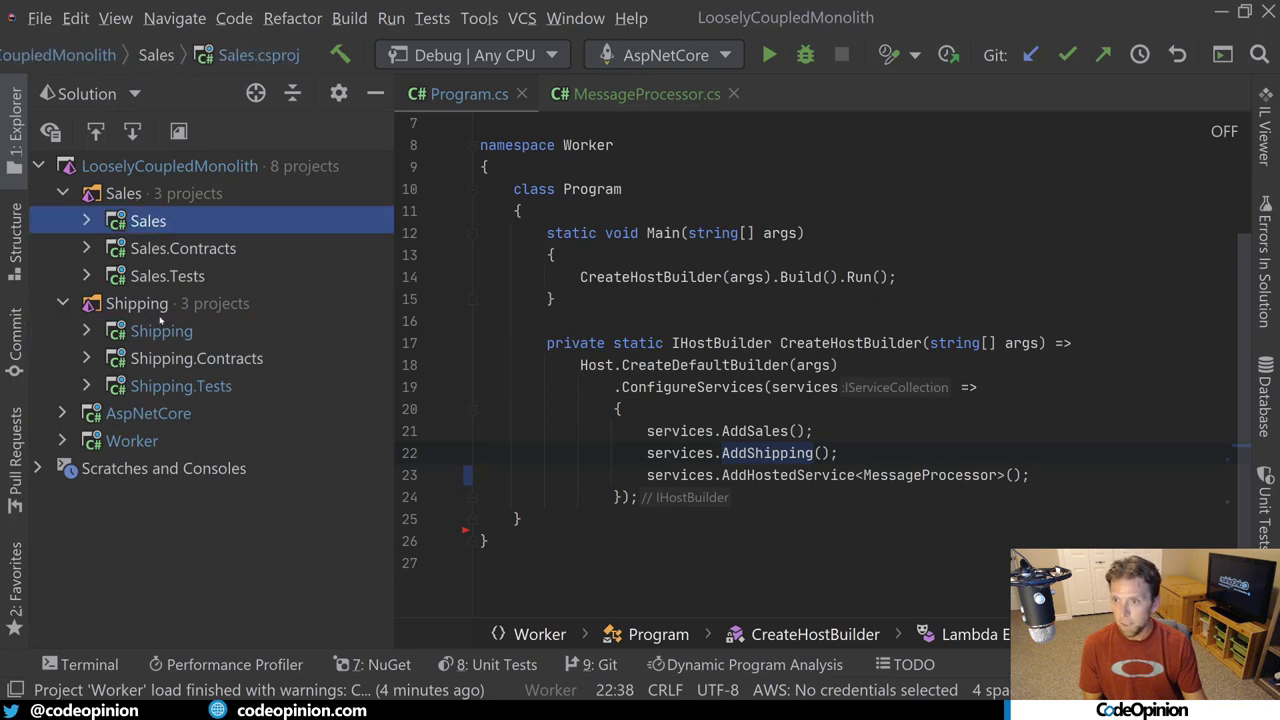
click(160, 331)
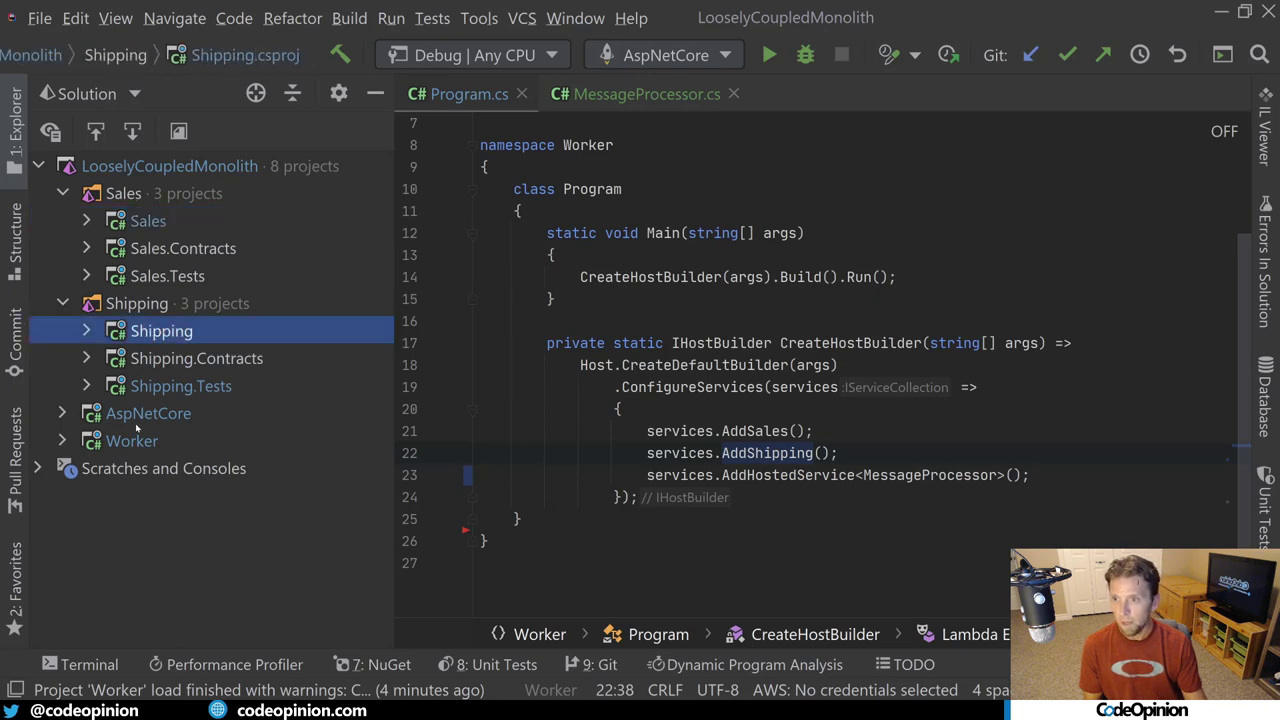
mouse_move(199, 224)
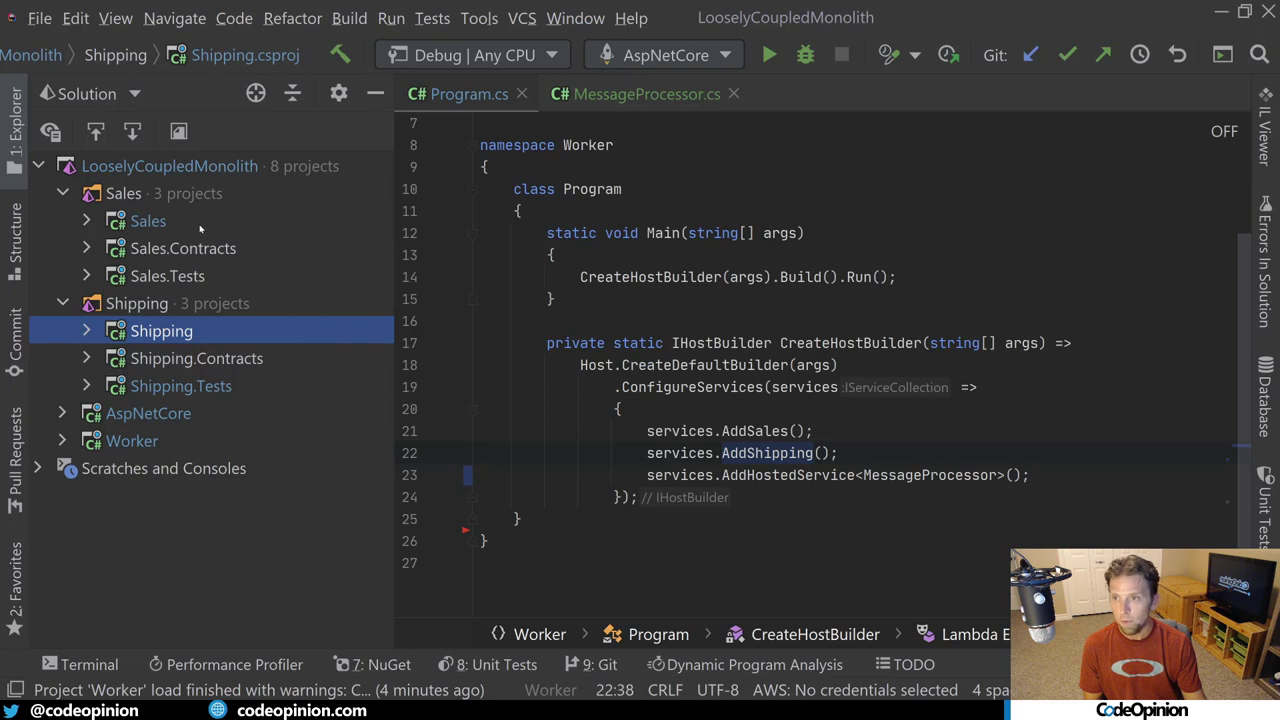
mouse_move(162, 241)
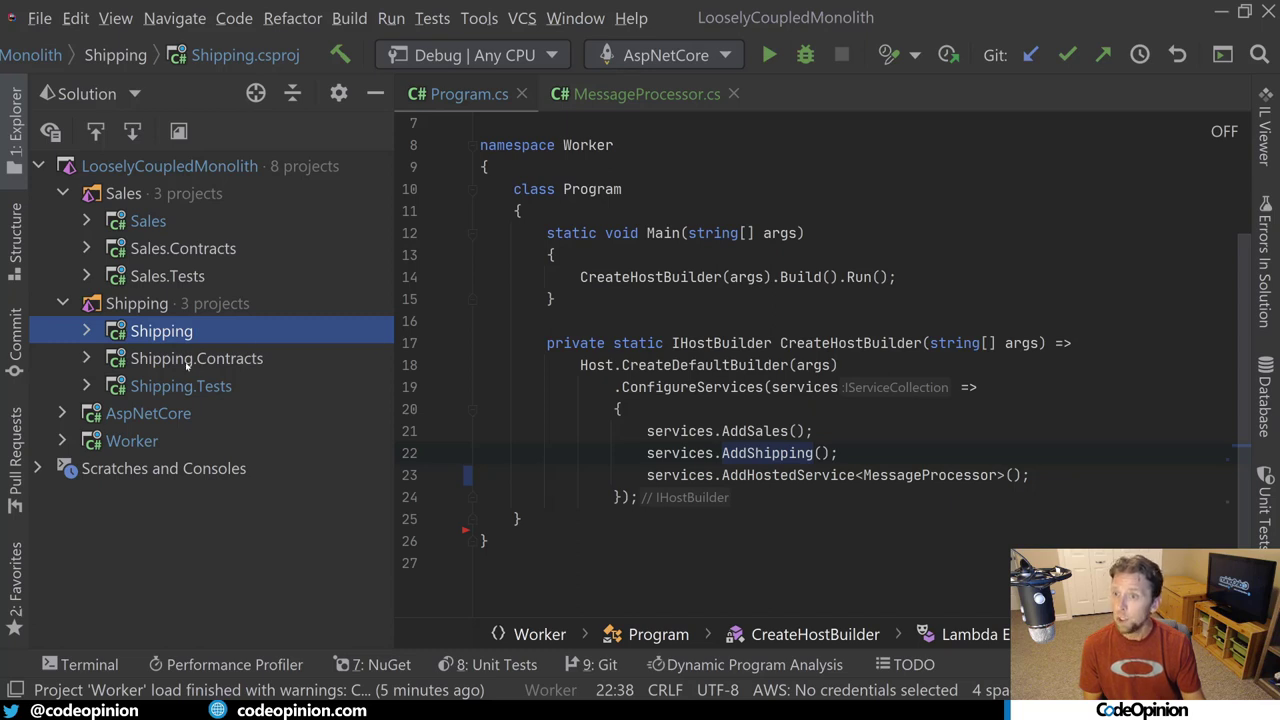
click(196, 358)
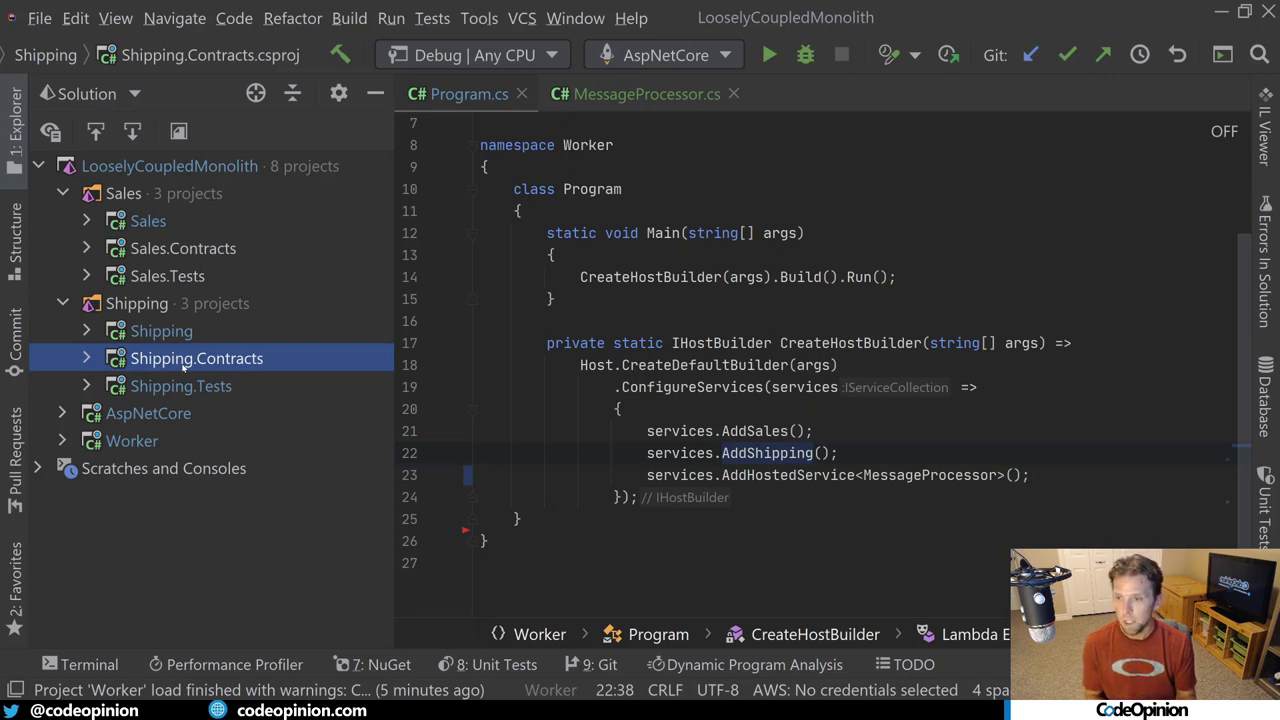
click(148, 413)
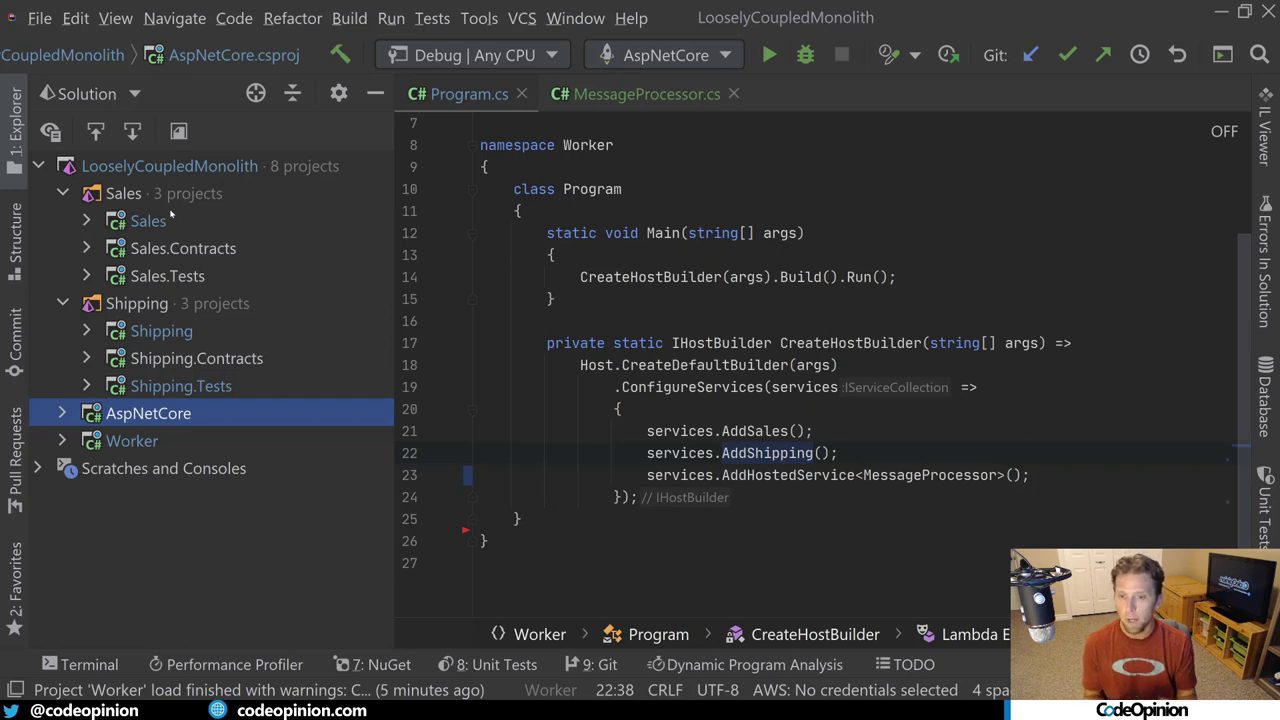
click(530, 453)
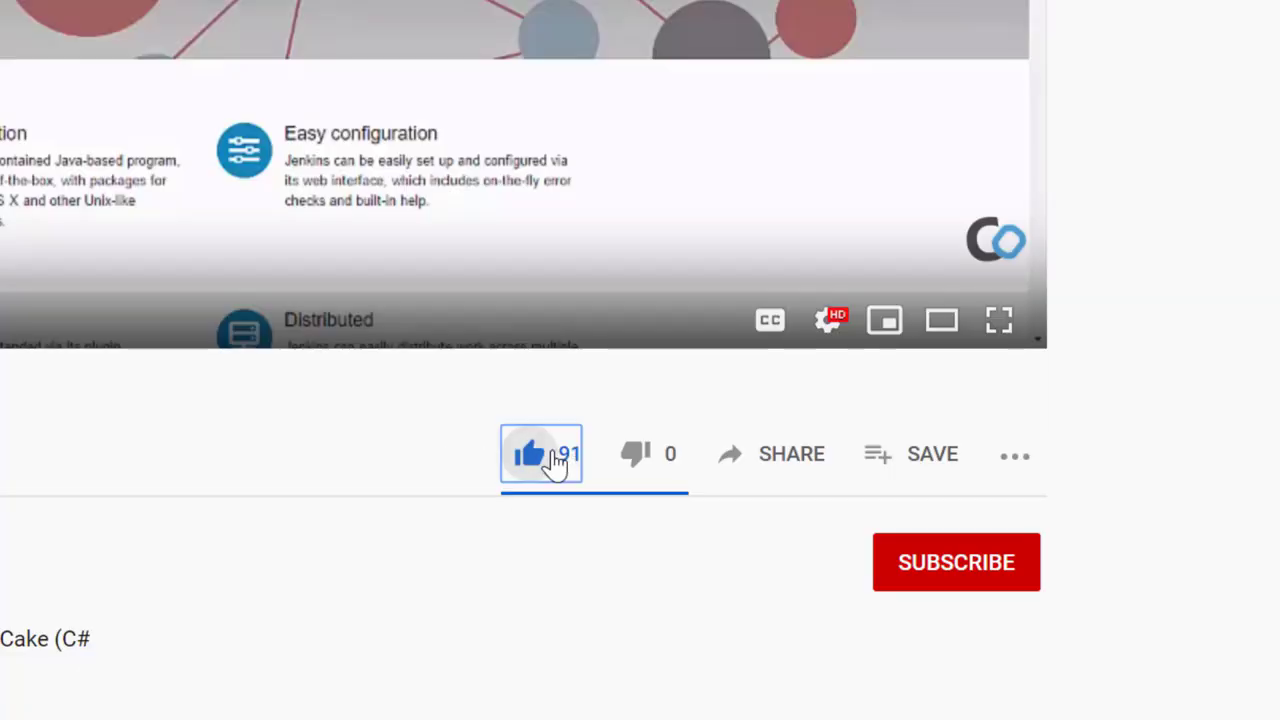
click(956, 562)
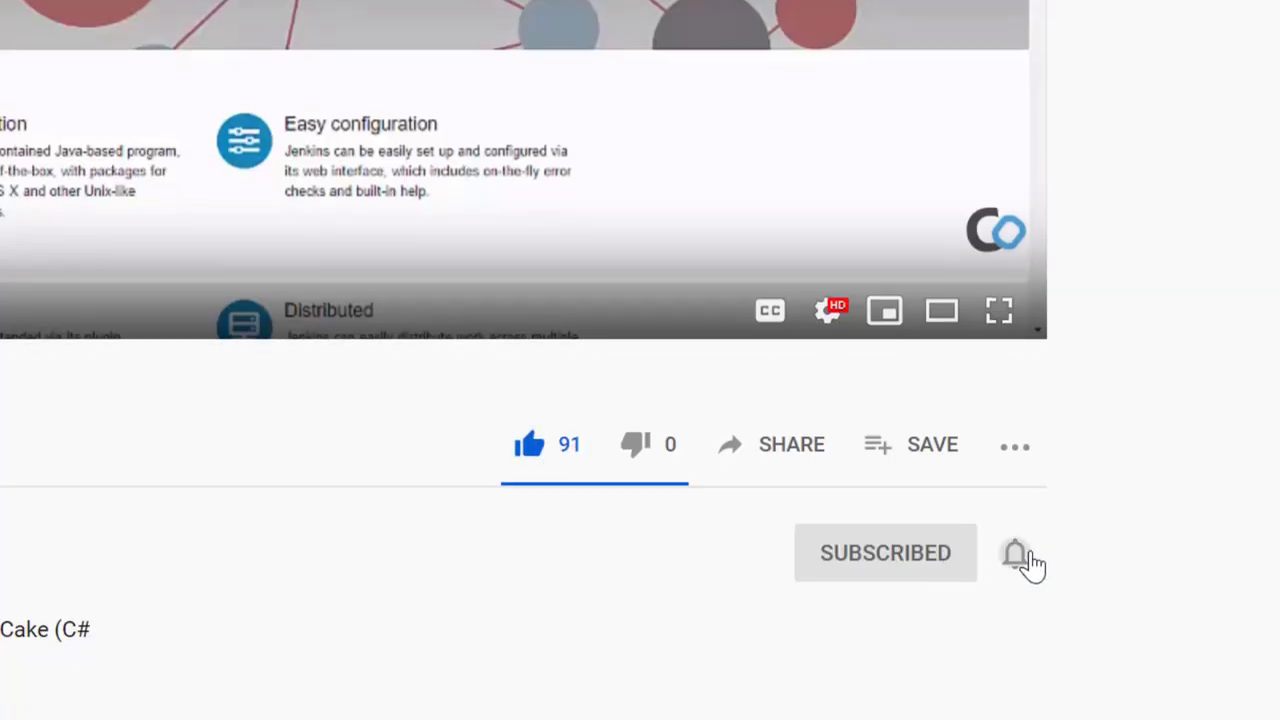
click(1015, 553)
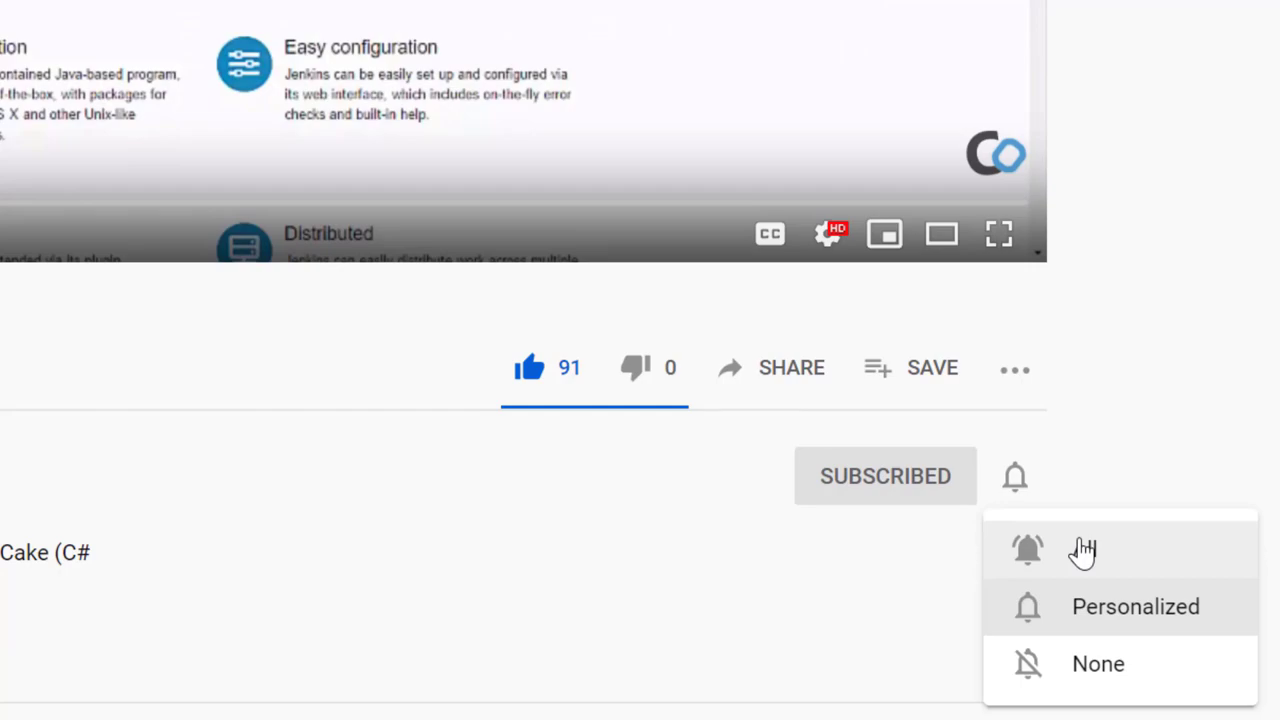